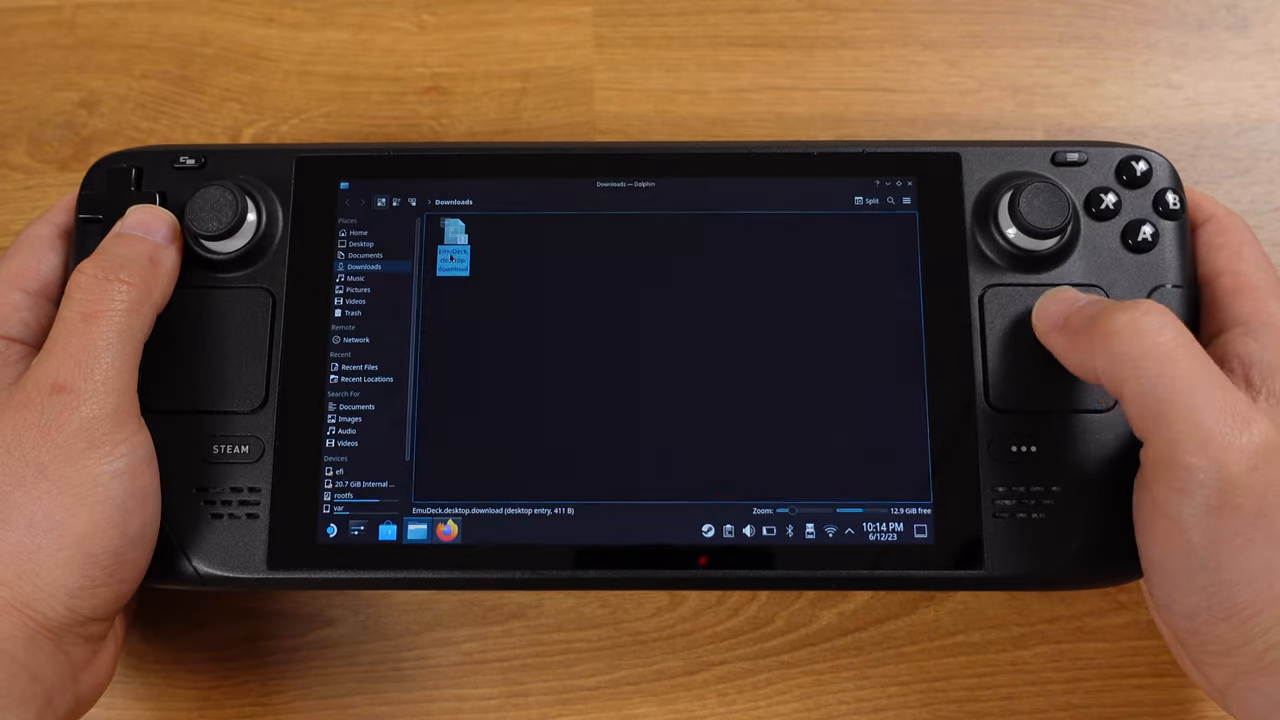
# Run the EmuDeck.desktop.download installer and continue through emulator selection, configuration and summary to completion.
pyautogui.doubleClick(452, 248)
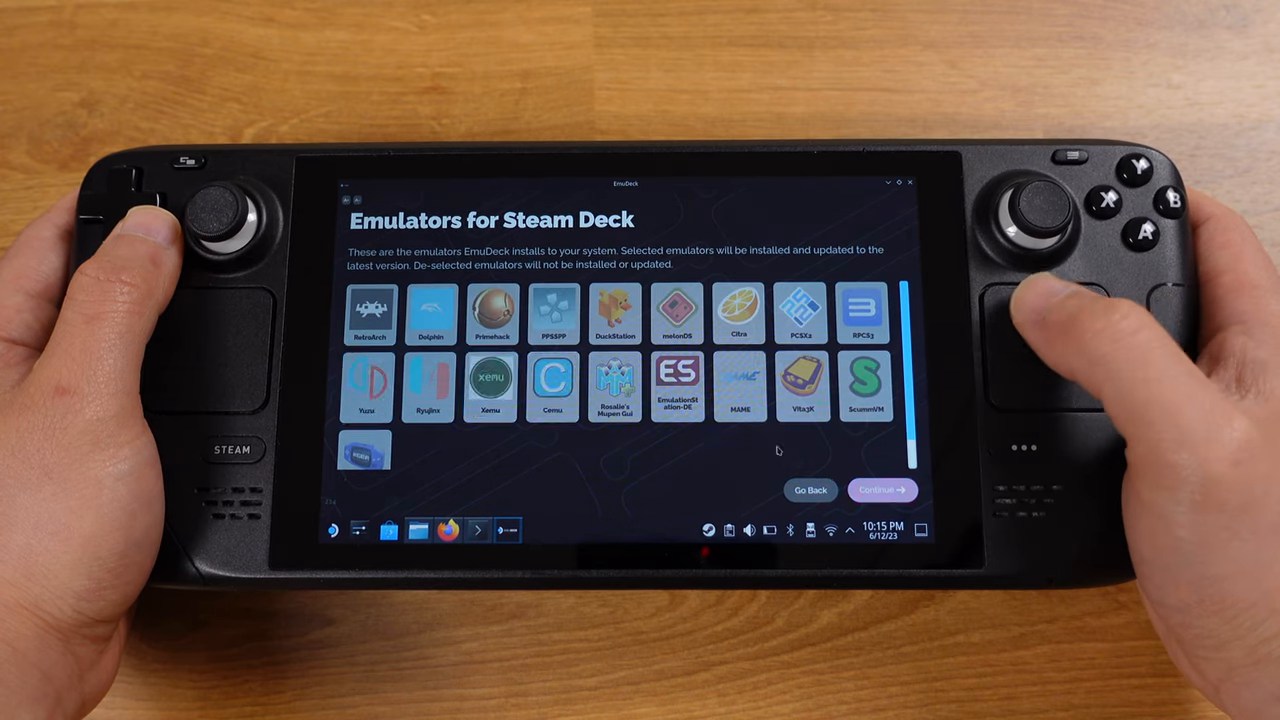
pyautogui.click(882, 490)
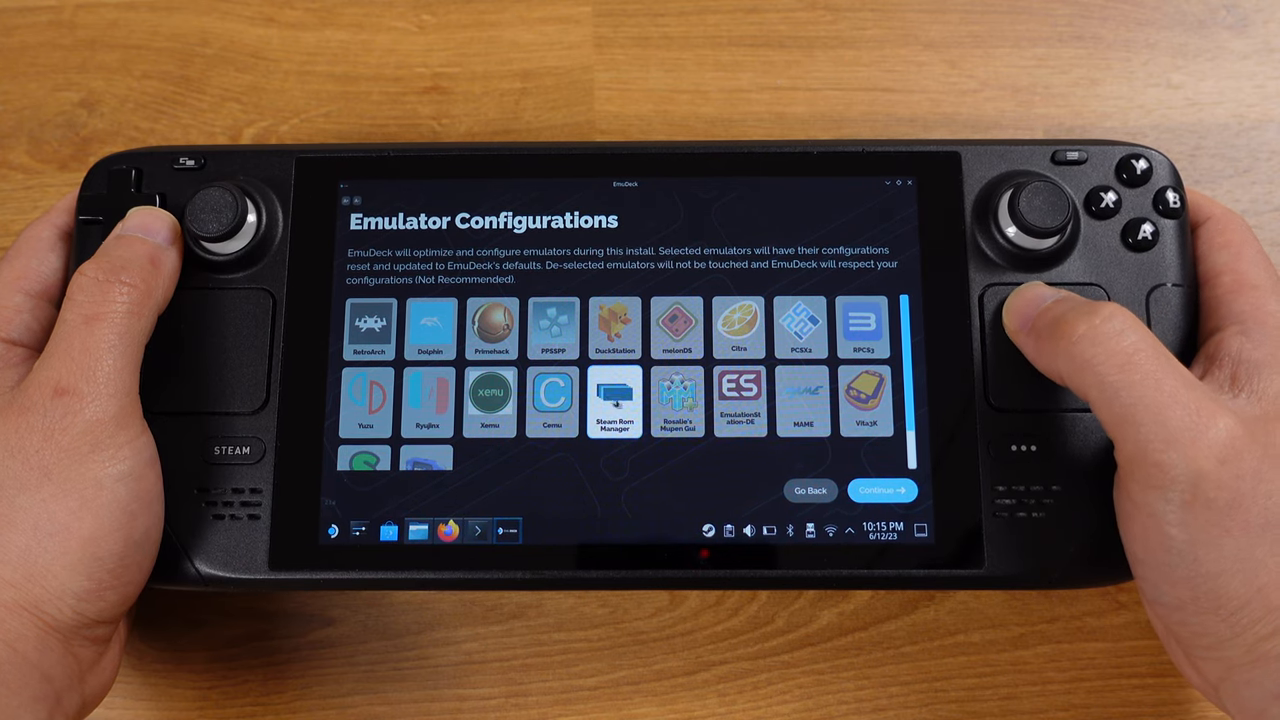
pyautogui.click(880, 490)
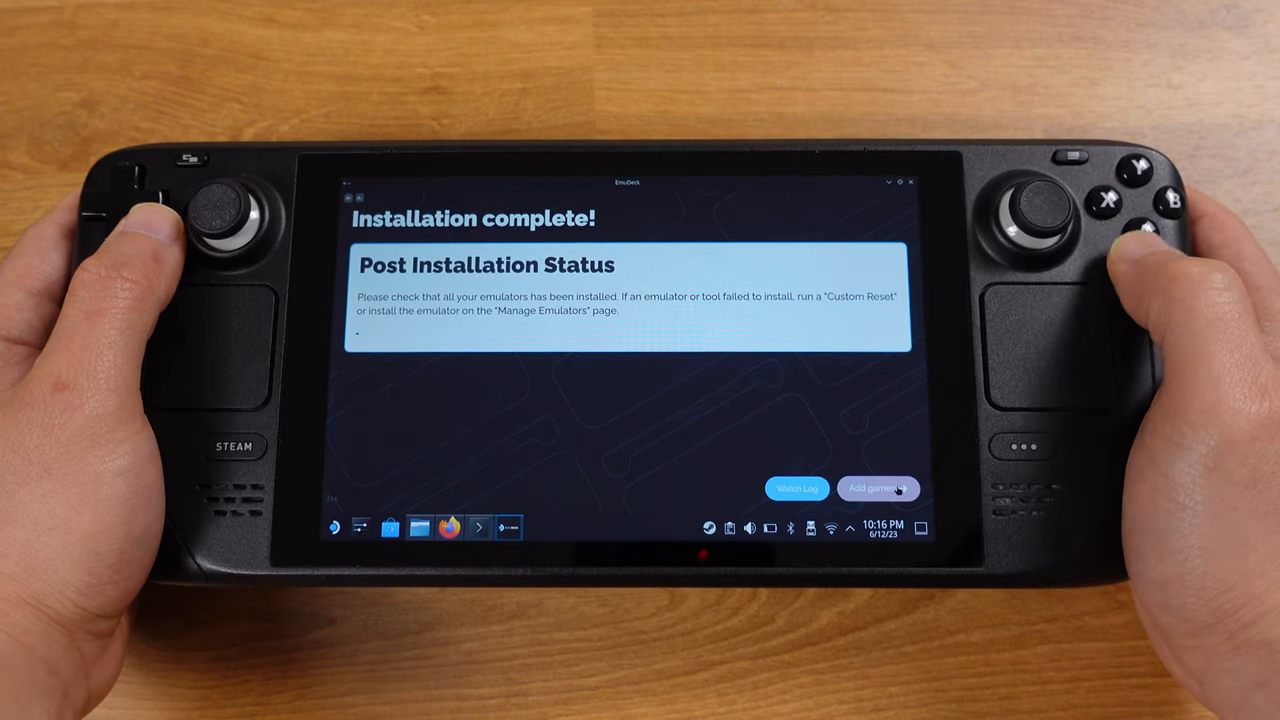
pyautogui.click(878, 488)
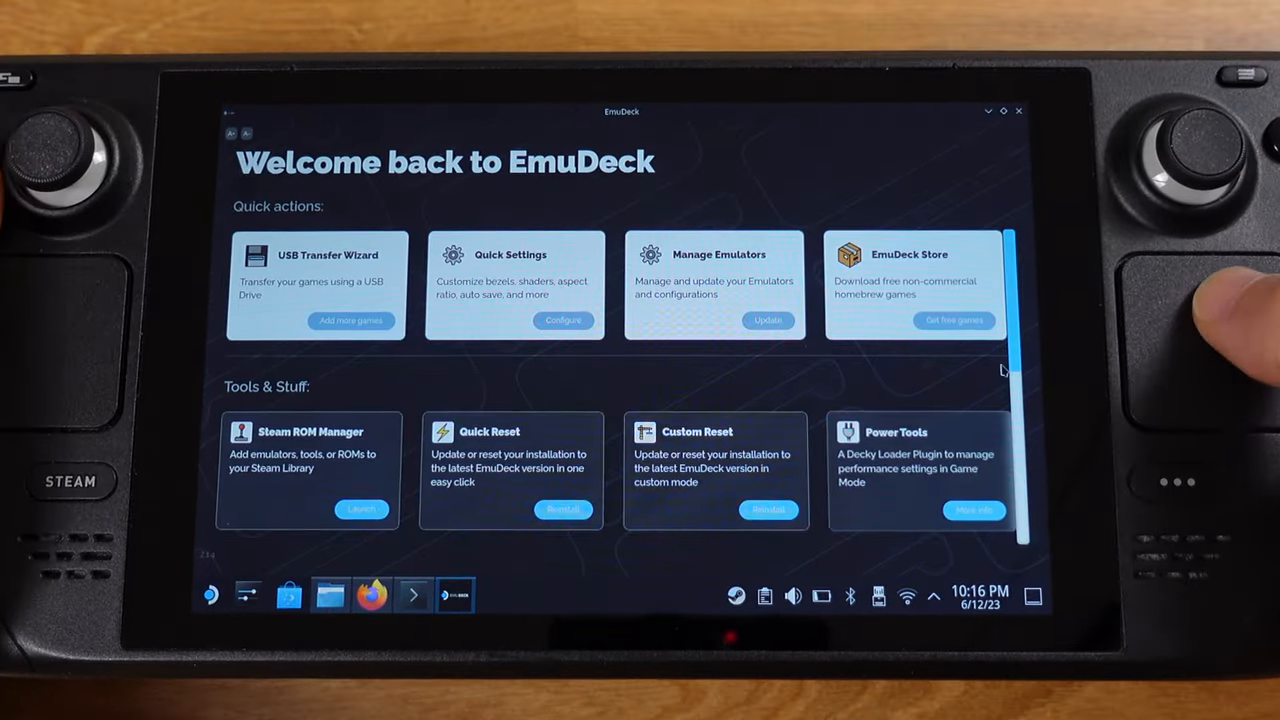
# From Manage Emulators, reach the Xenia page and its xenia-canary experimental release download link.
pyautogui.click(768, 320)
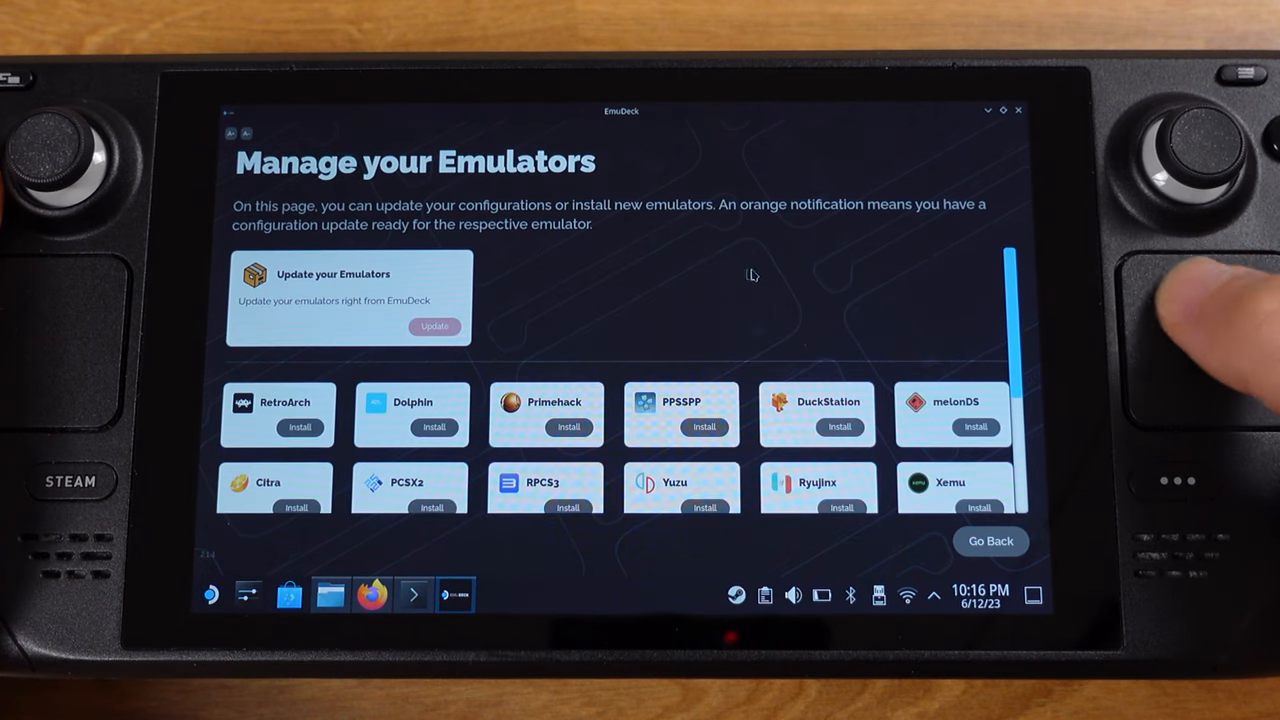
pyautogui.scroll(-3)
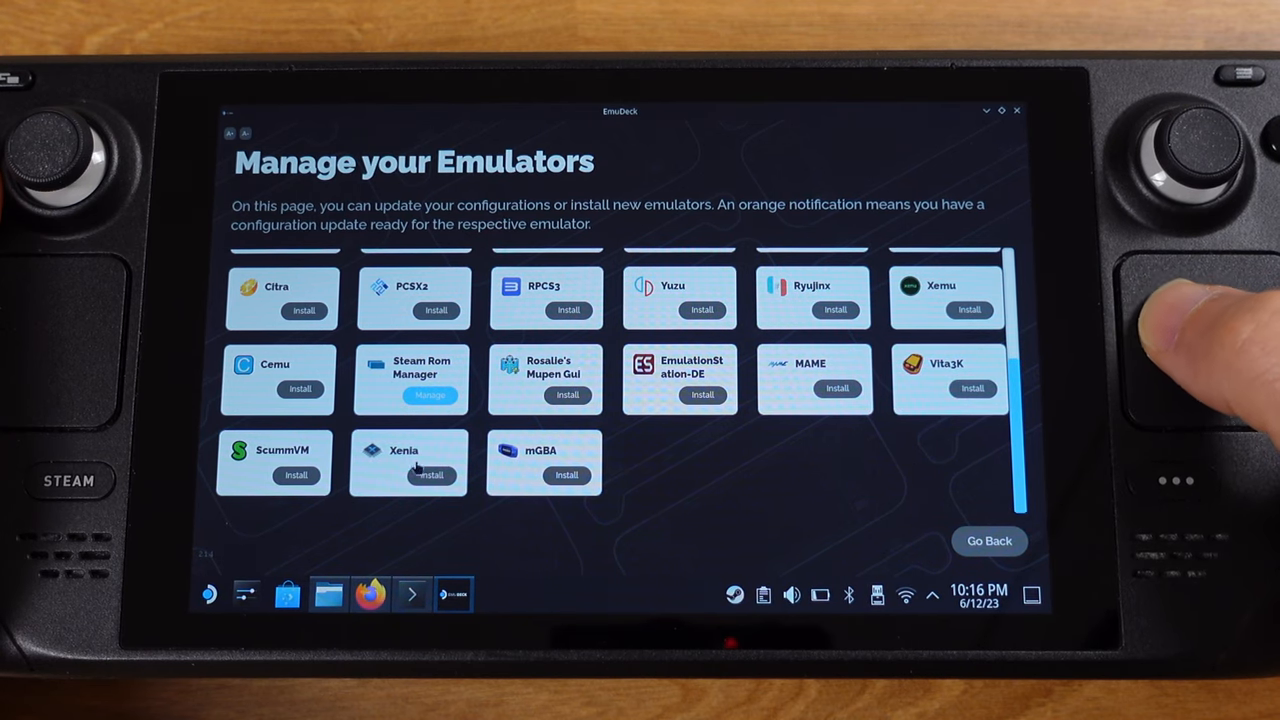
pyautogui.click(430, 474)
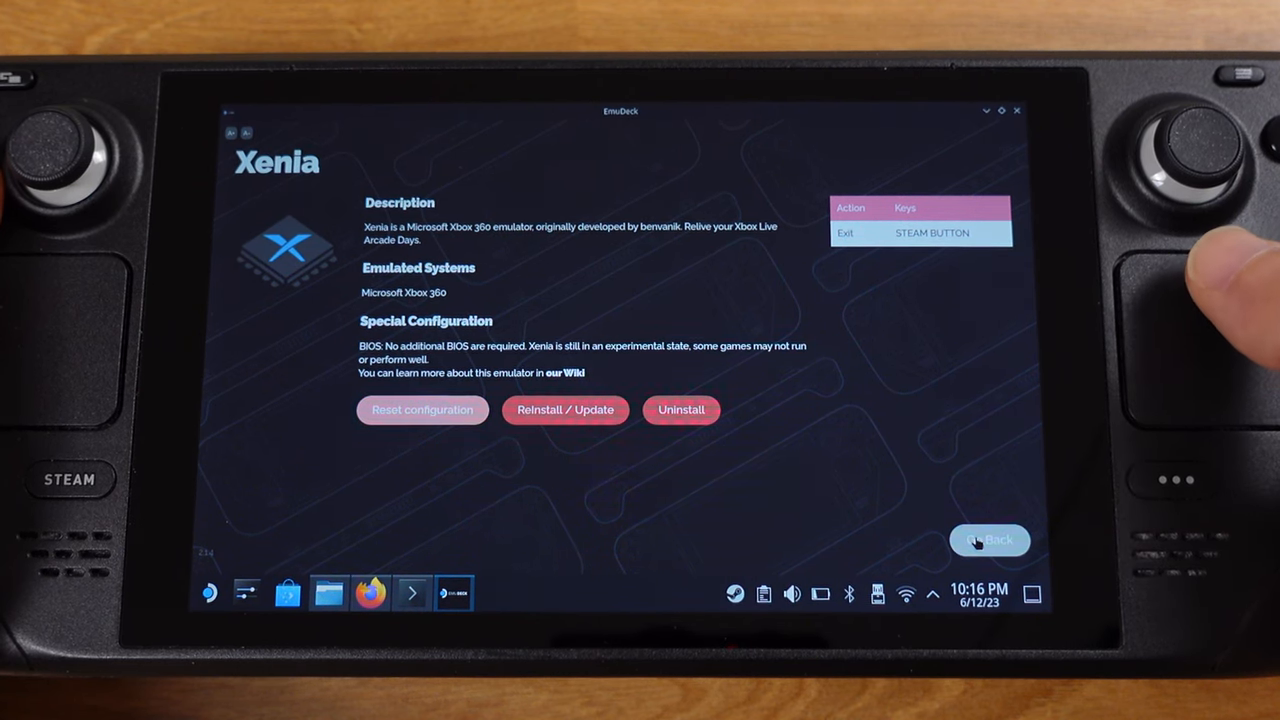
pyautogui.click(988, 540)
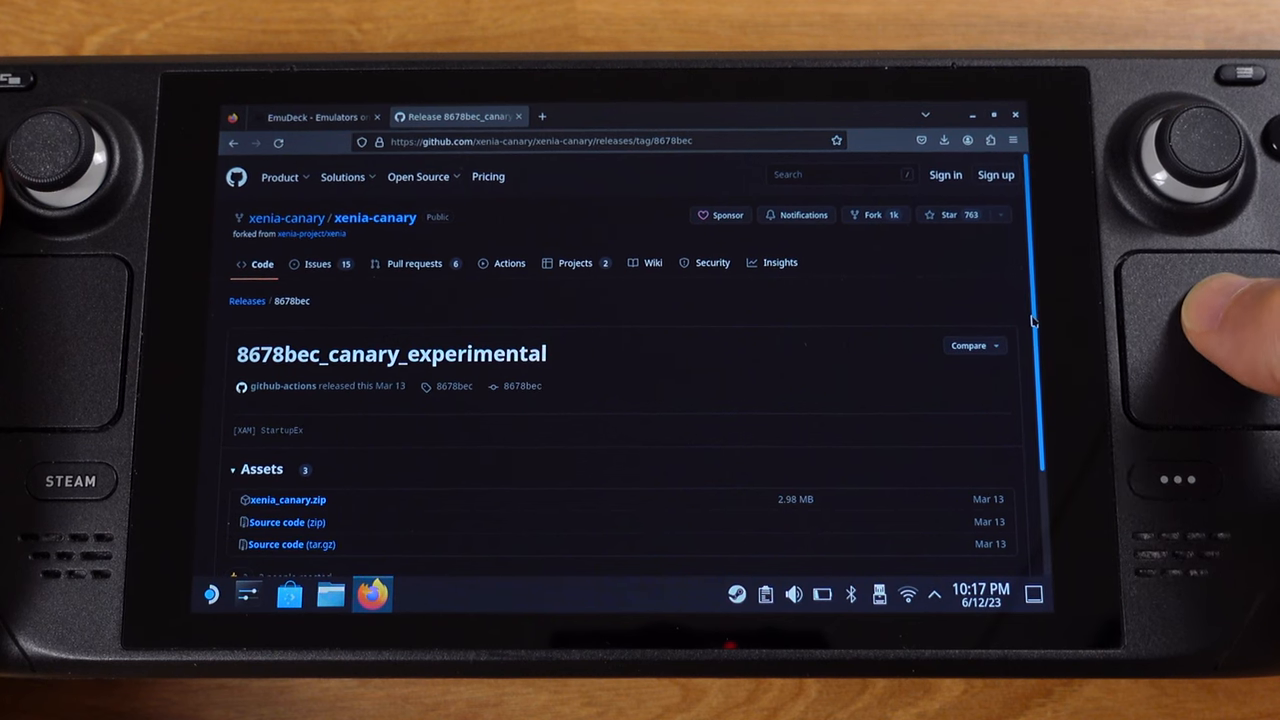
# Scroll to the release Assets to download xenia_canary.zip into Downloads.
pyautogui.scroll(-3)
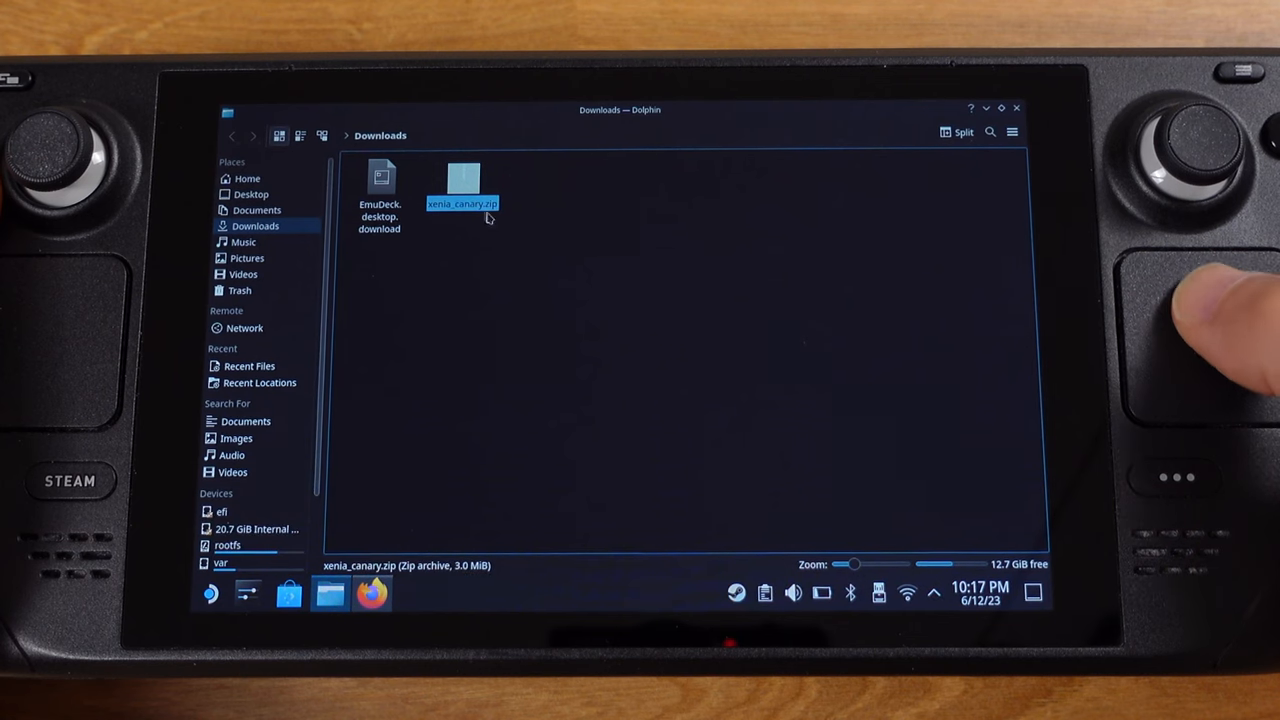
# Extract xenia_canary.zip into Downloads with Ark and close the archive viewer.
pyautogui.doubleClick(462, 178)
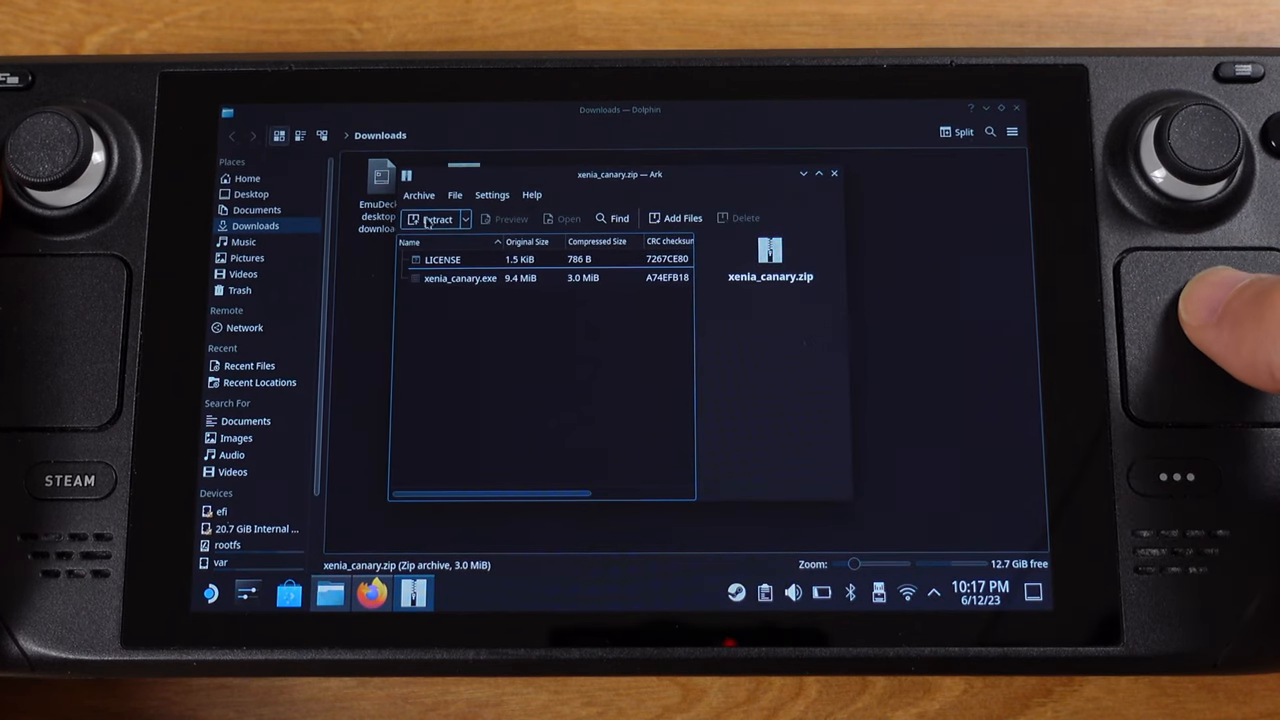
pyautogui.click(436, 218)
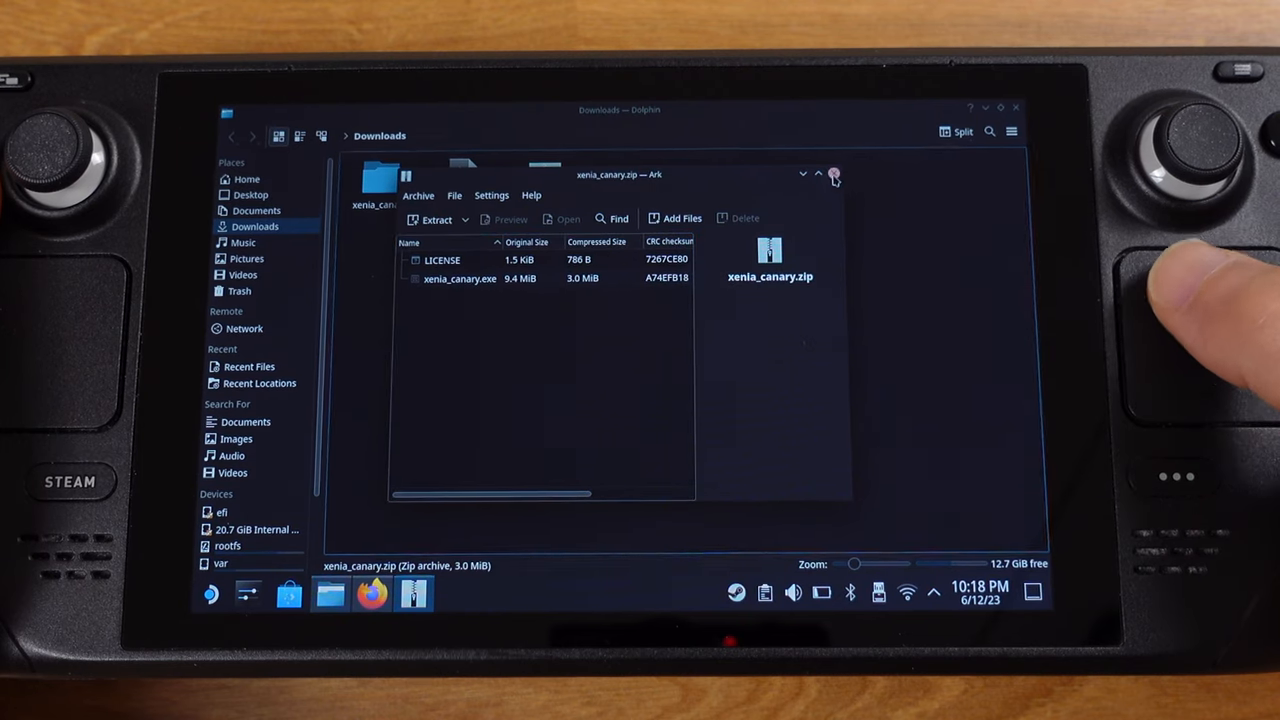
pyautogui.click(834, 174)
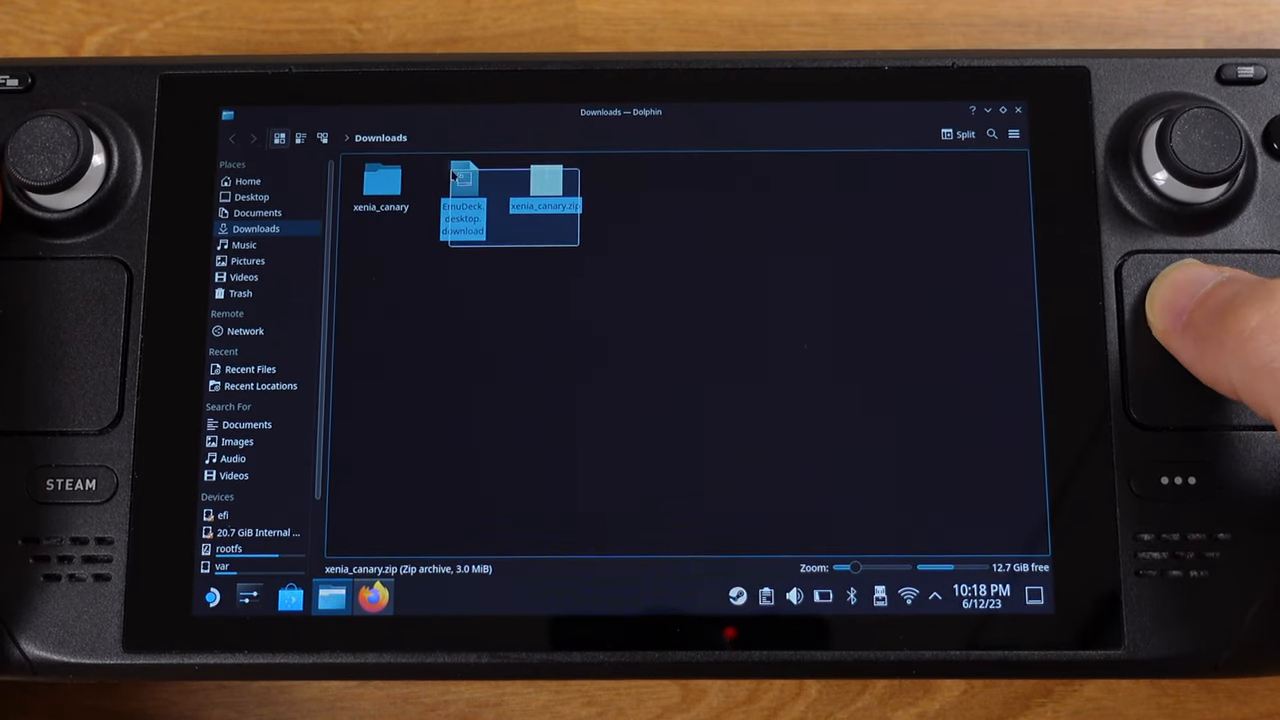
# Delete the zip and installer files, leaving the extracted xenia_canary folder with LICENSE and xenia_canary.exe.
pyautogui.rightClick(462, 200)
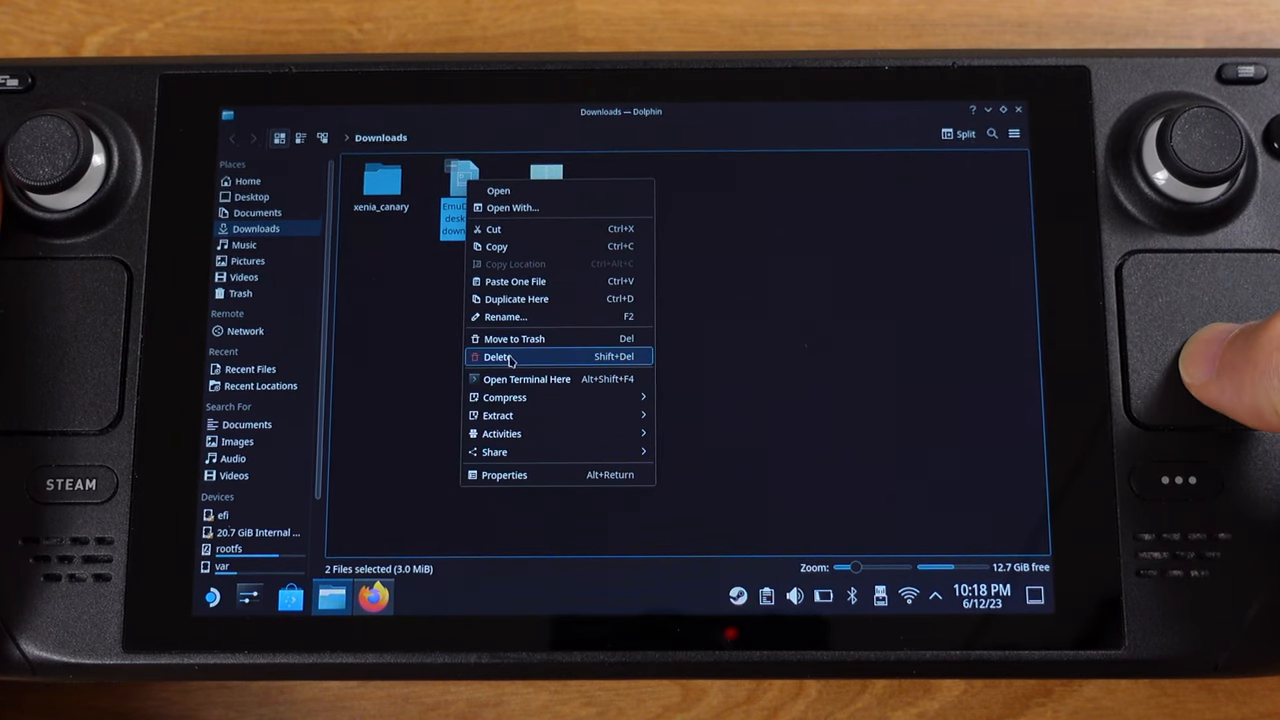
pyautogui.click(496, 356)
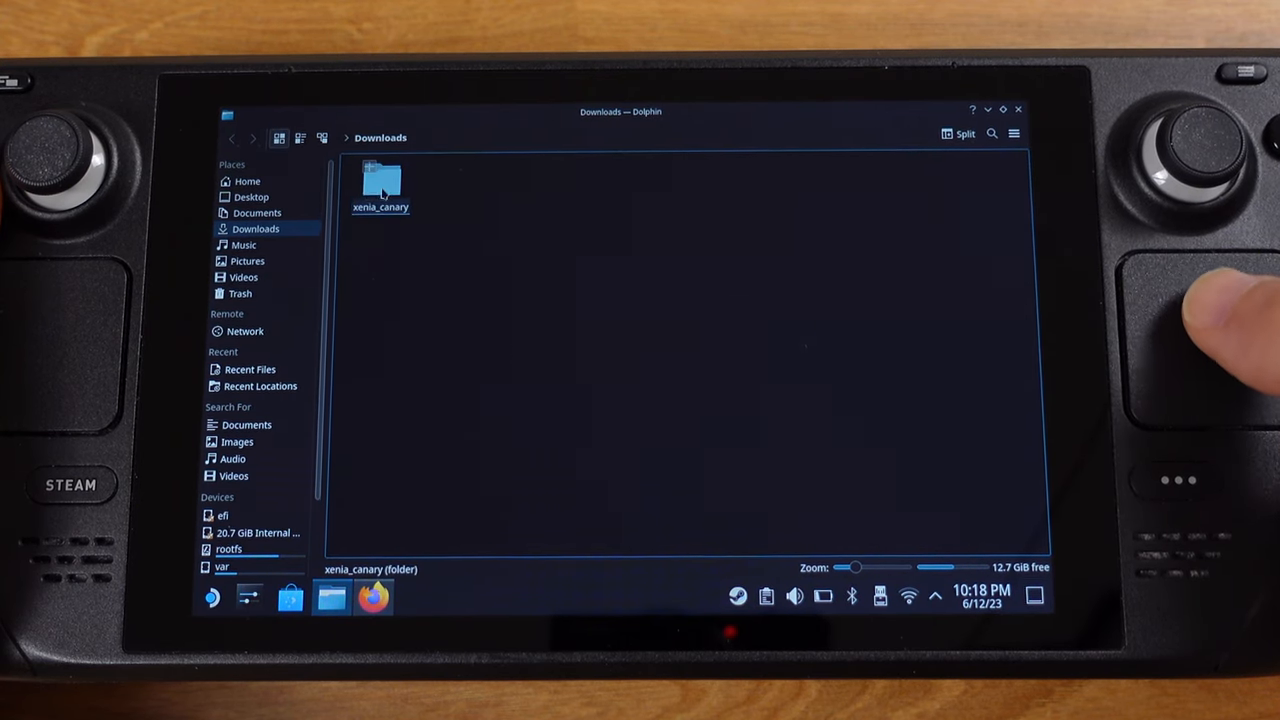
pyautogui.doubleClick(380, 184)
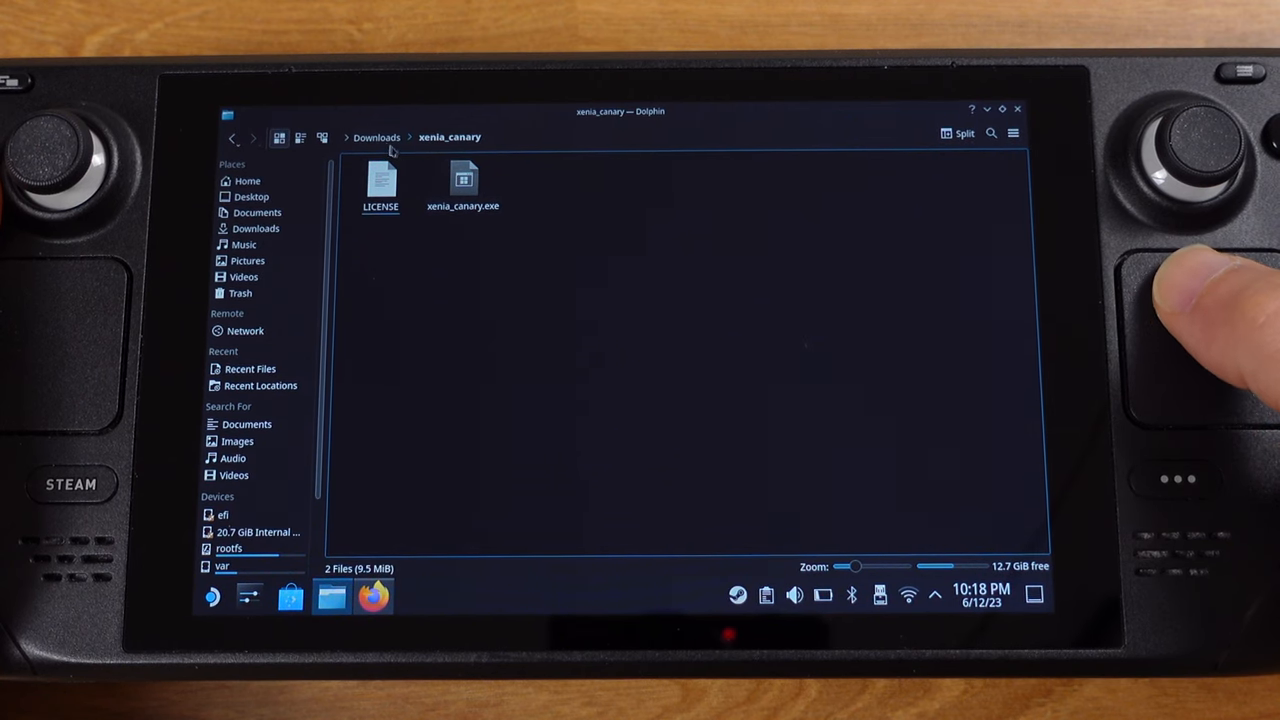
pyautogui.rightClick(380, 180)
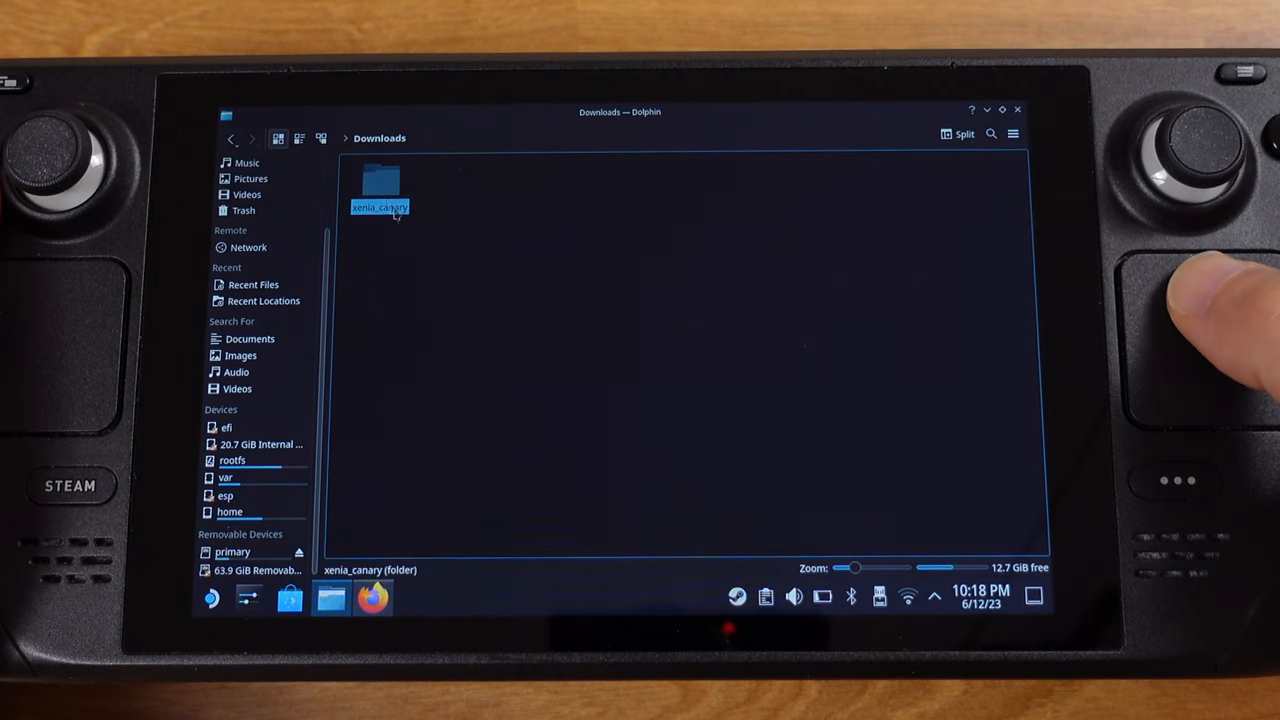
# Paste the xenia_canary folder into primary/Emulation/tools on the removable drive.
pyautogui.click(232, 552)
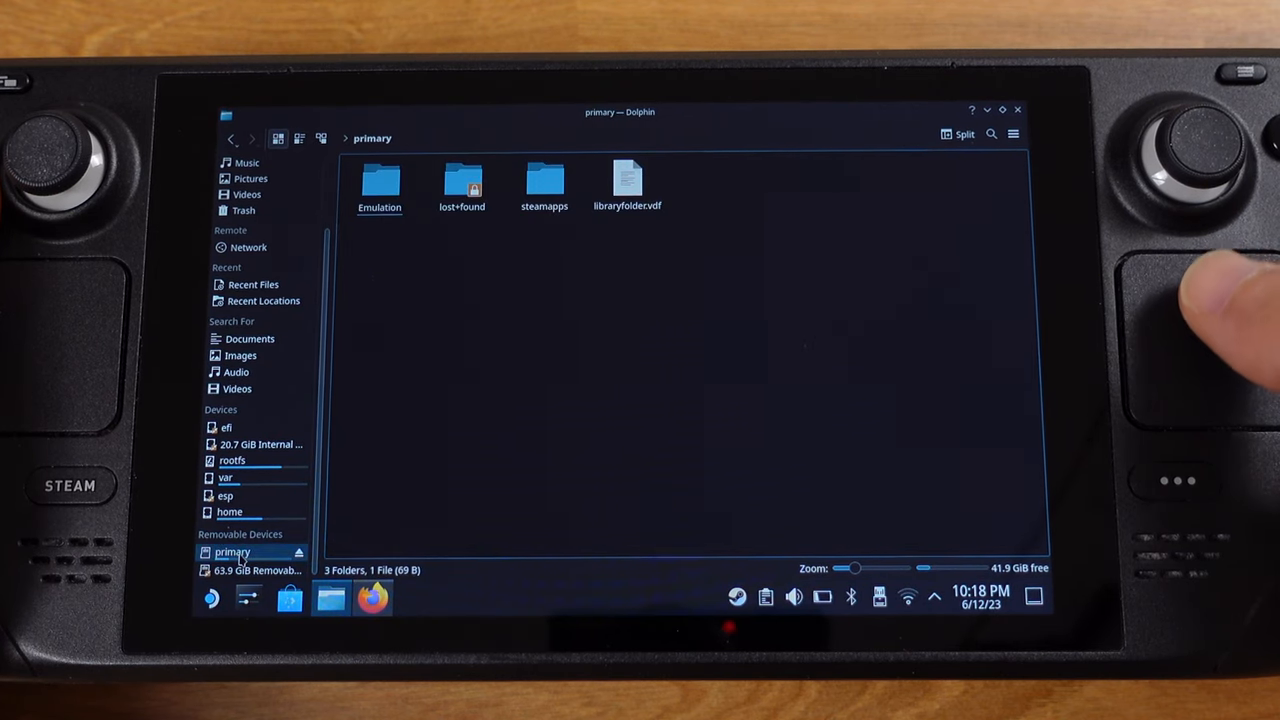
pyautogui.doubleClick(380, 184)
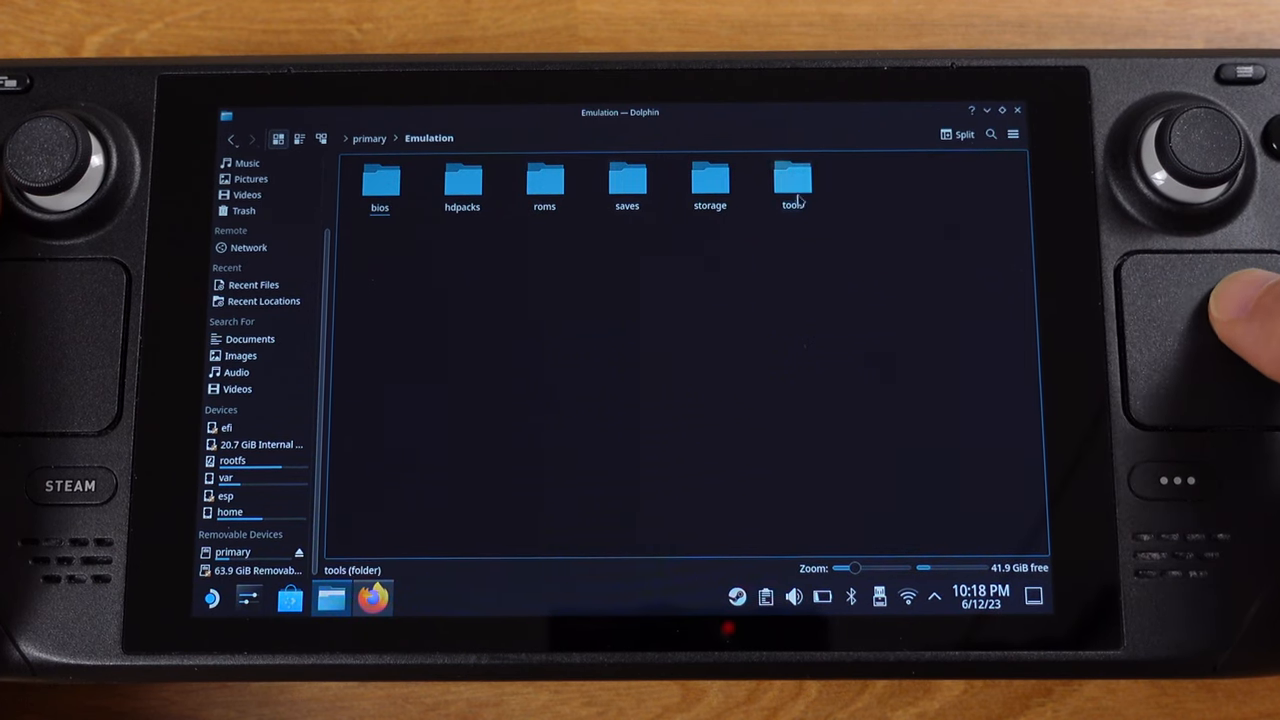
pyautogui.doubleClick(792, 184)
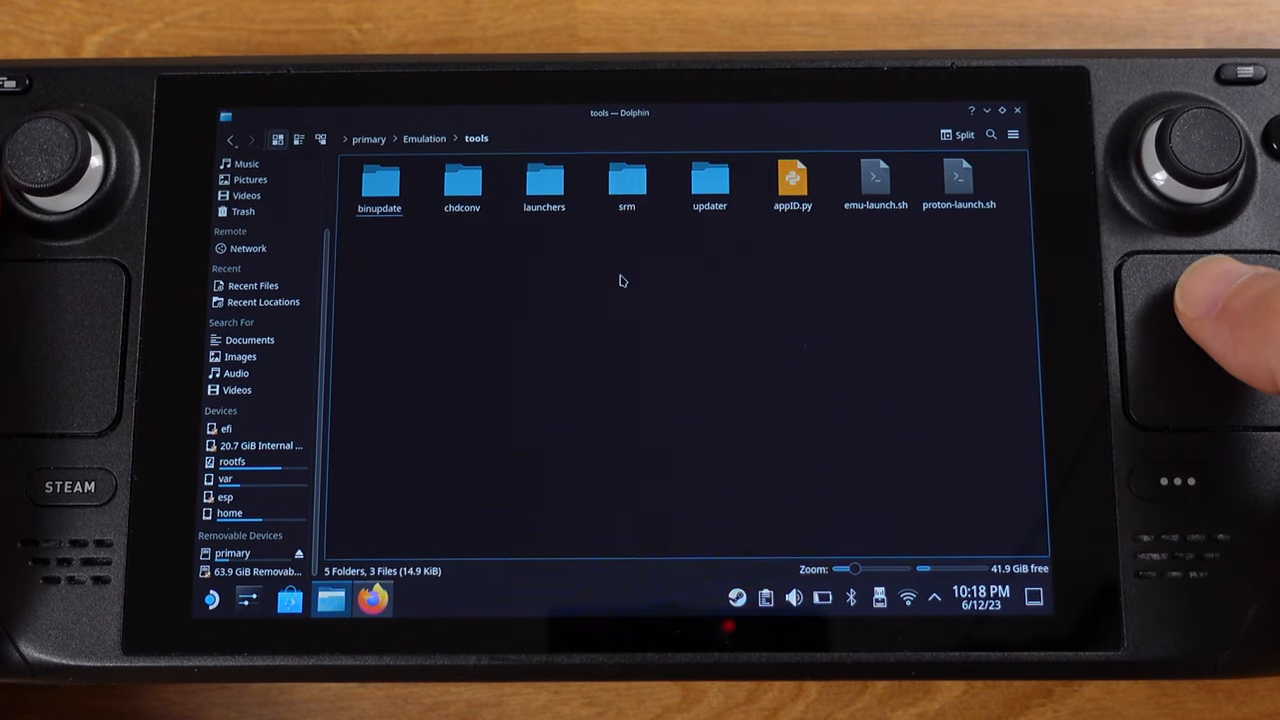
pyautogui.rightClick(620, 280)
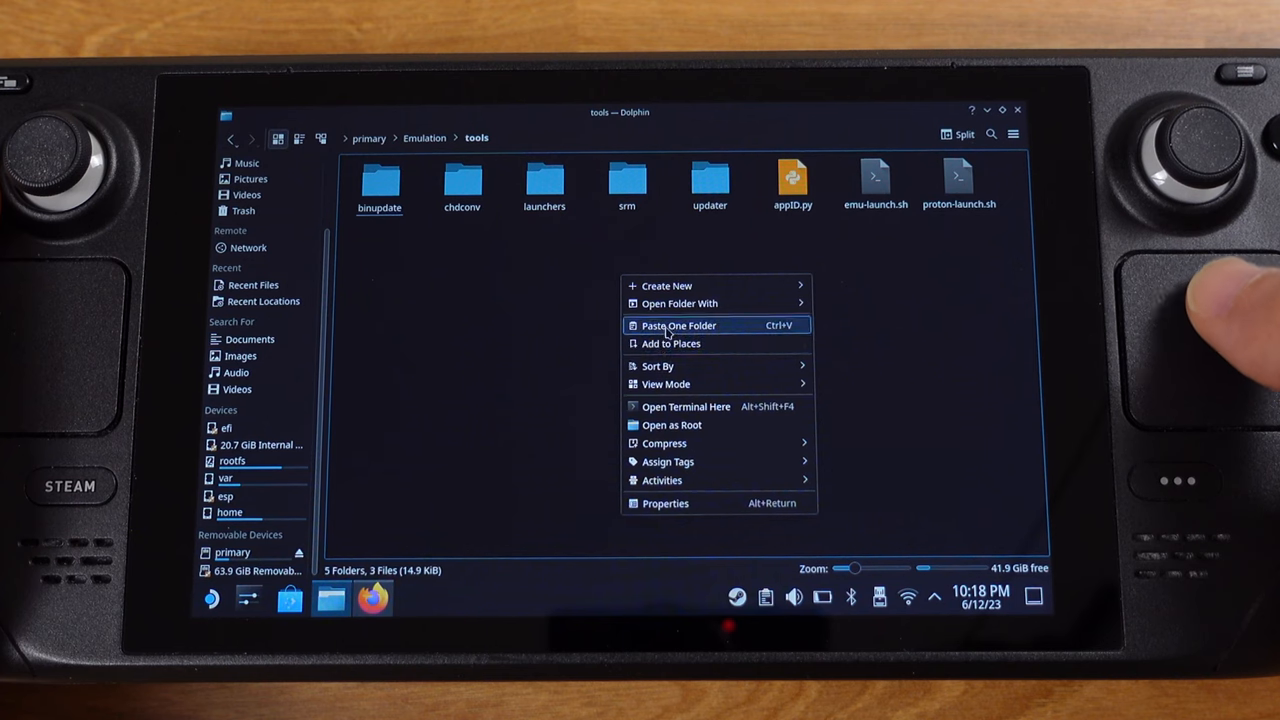
pyautogui.click(678, 324)
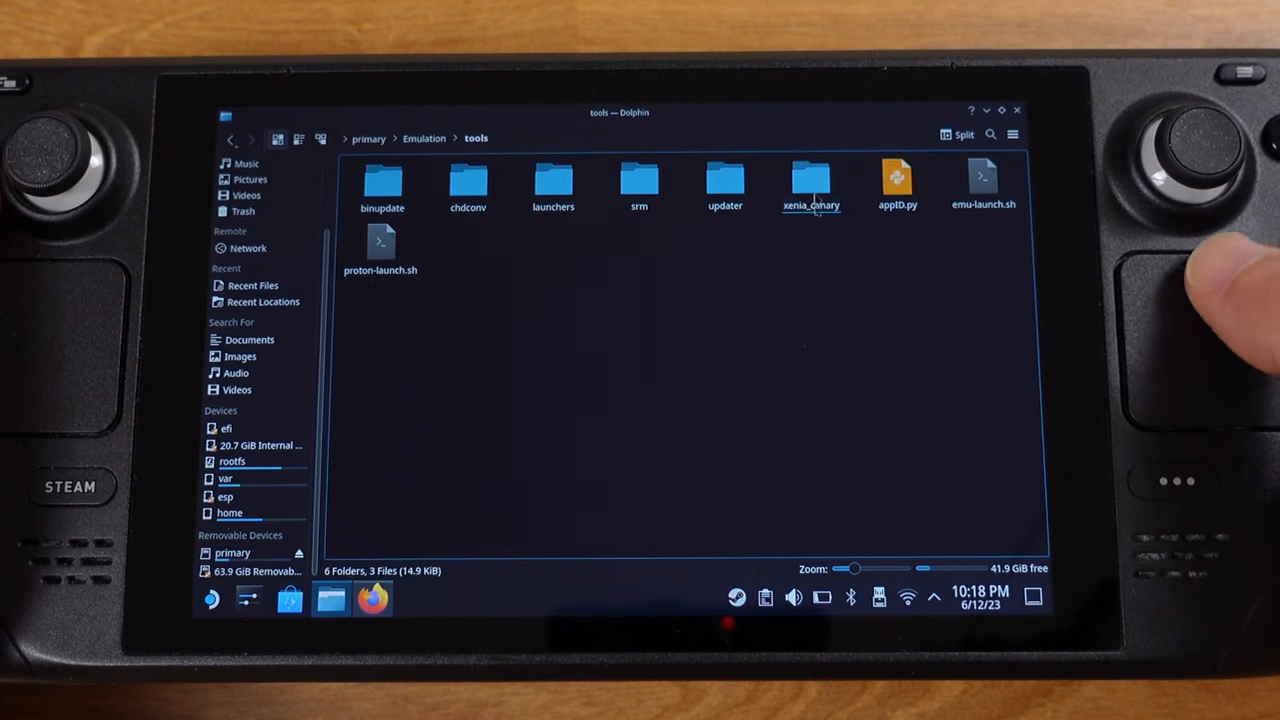
# Inside the pasted xenia_canary folder, add xenia_canary.exe to Steam as a non-Steam shortcut.
pyautogui.click(812, 184)
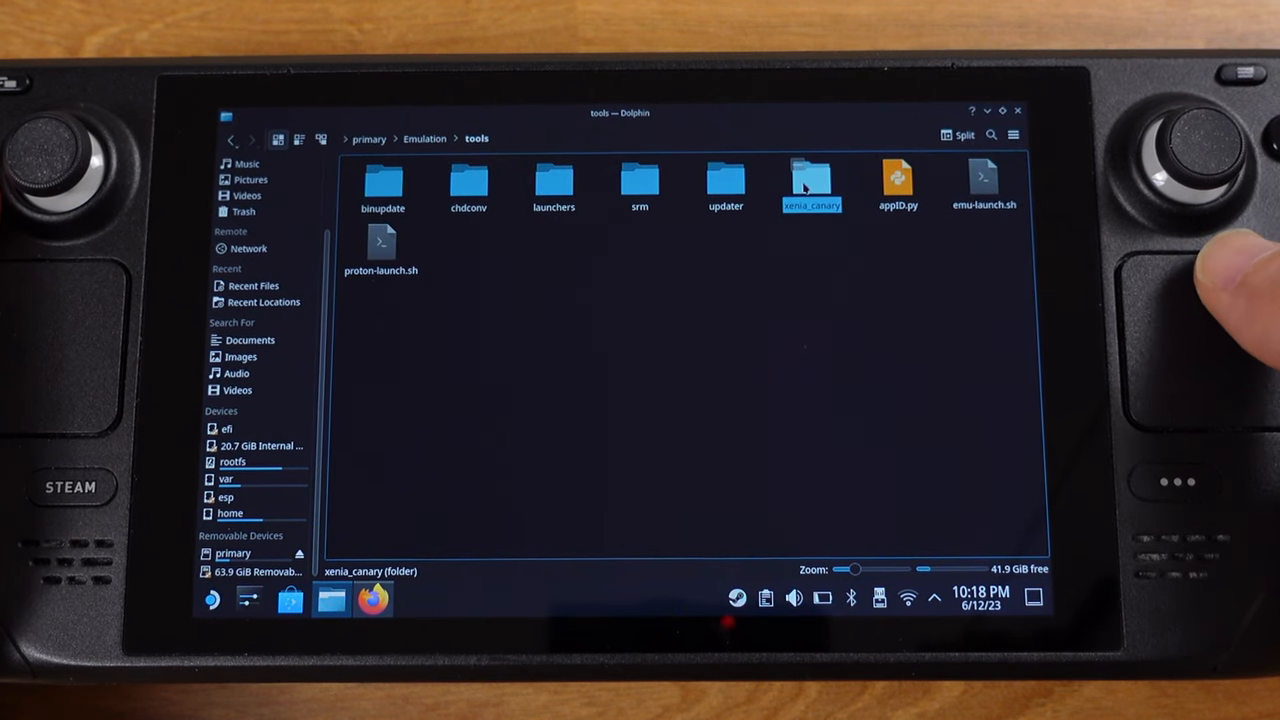
pyautogui.doubleClick(812, 180)
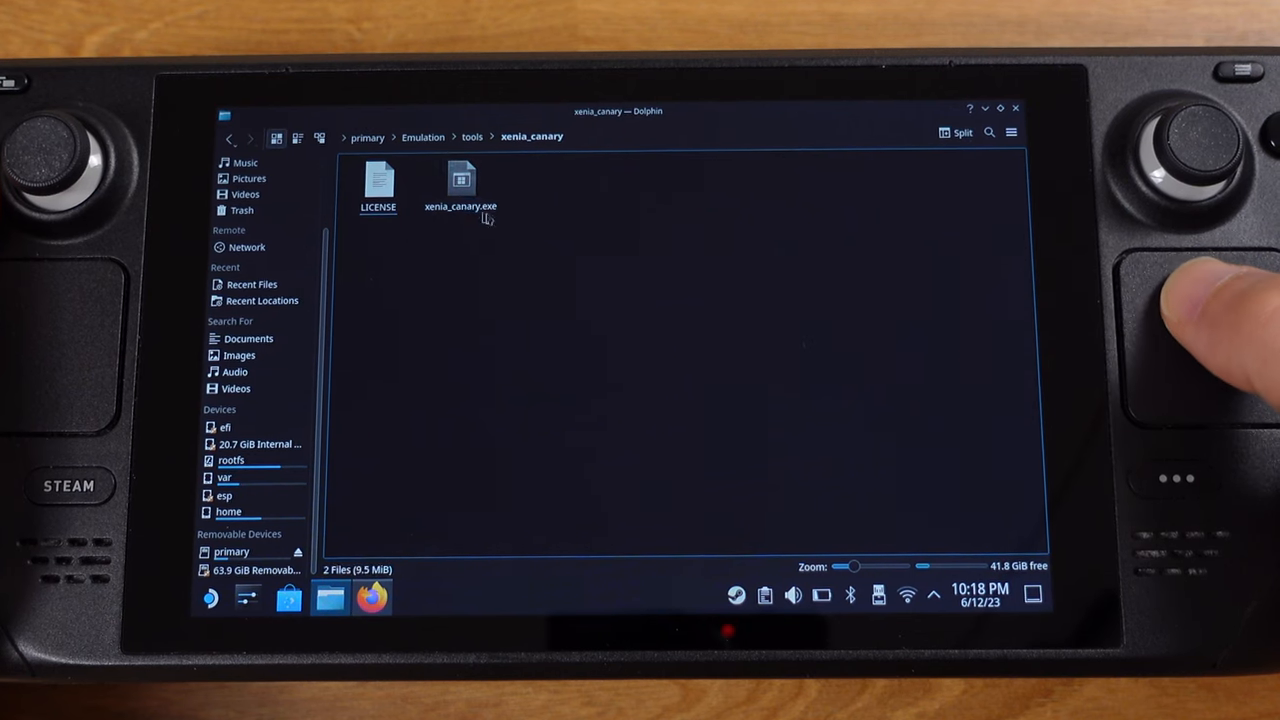
pyautogui.rightClick(460, 180)
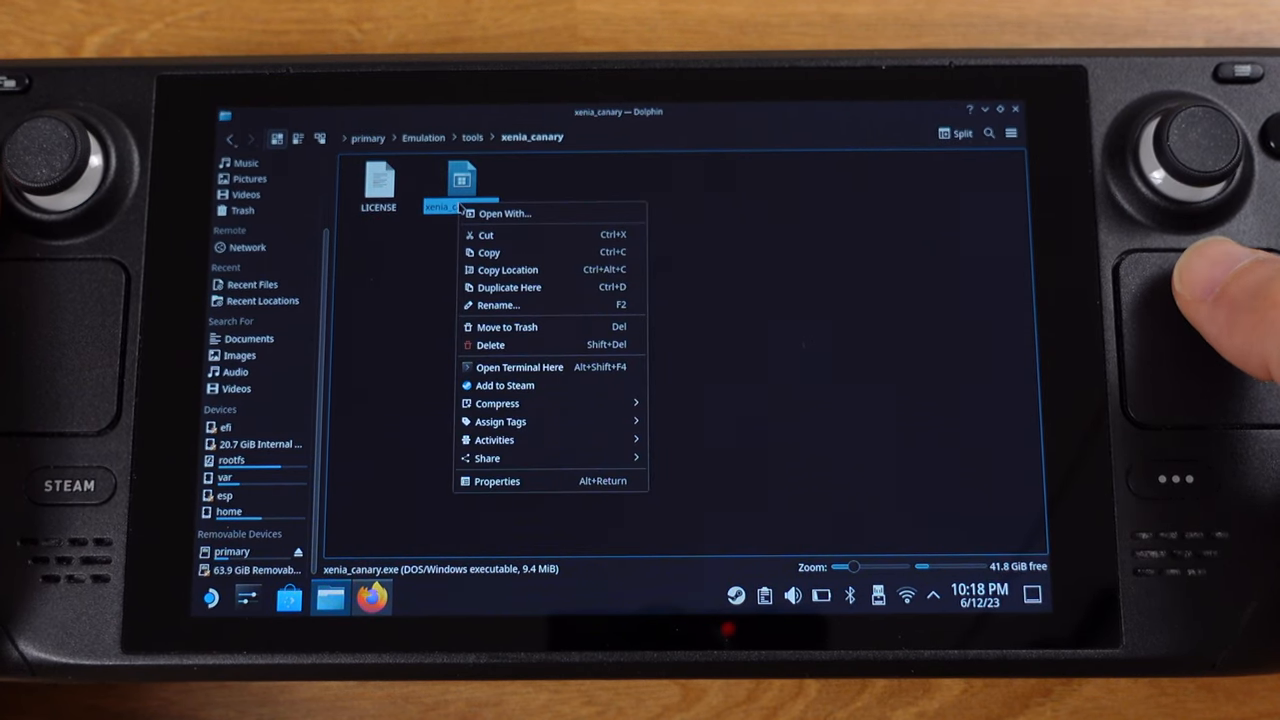
pyautogui.moveTo(488, 252)
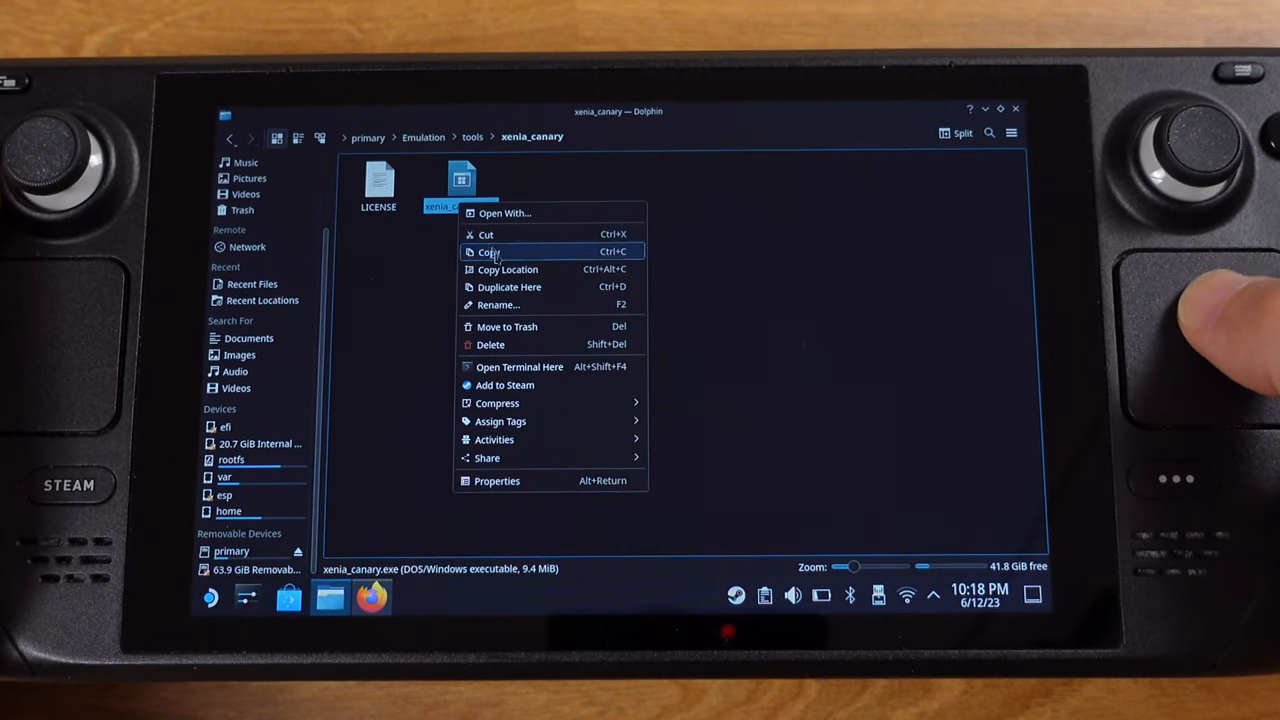
pyautogui.moveTo(504, 384)
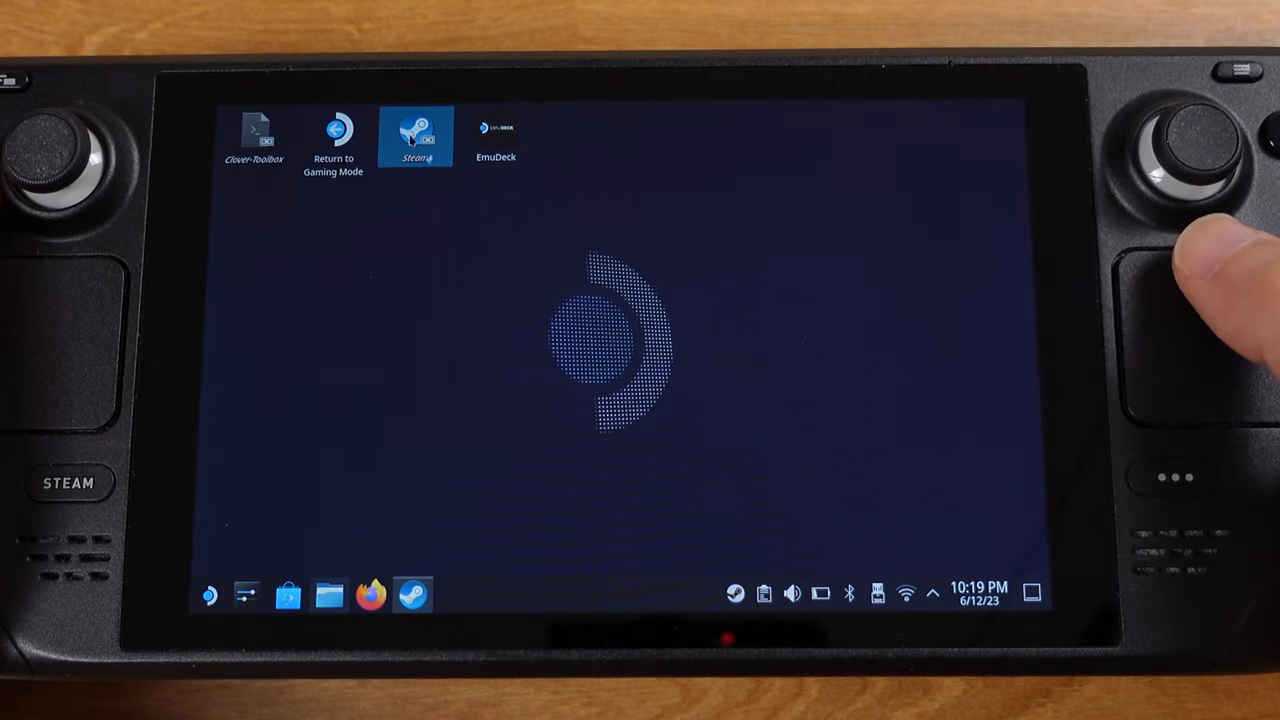
# Launch Steam and reach the xenia_canary.exe shortcut's Properties from the Library.
pyautogui.doubleClick(416, 136)
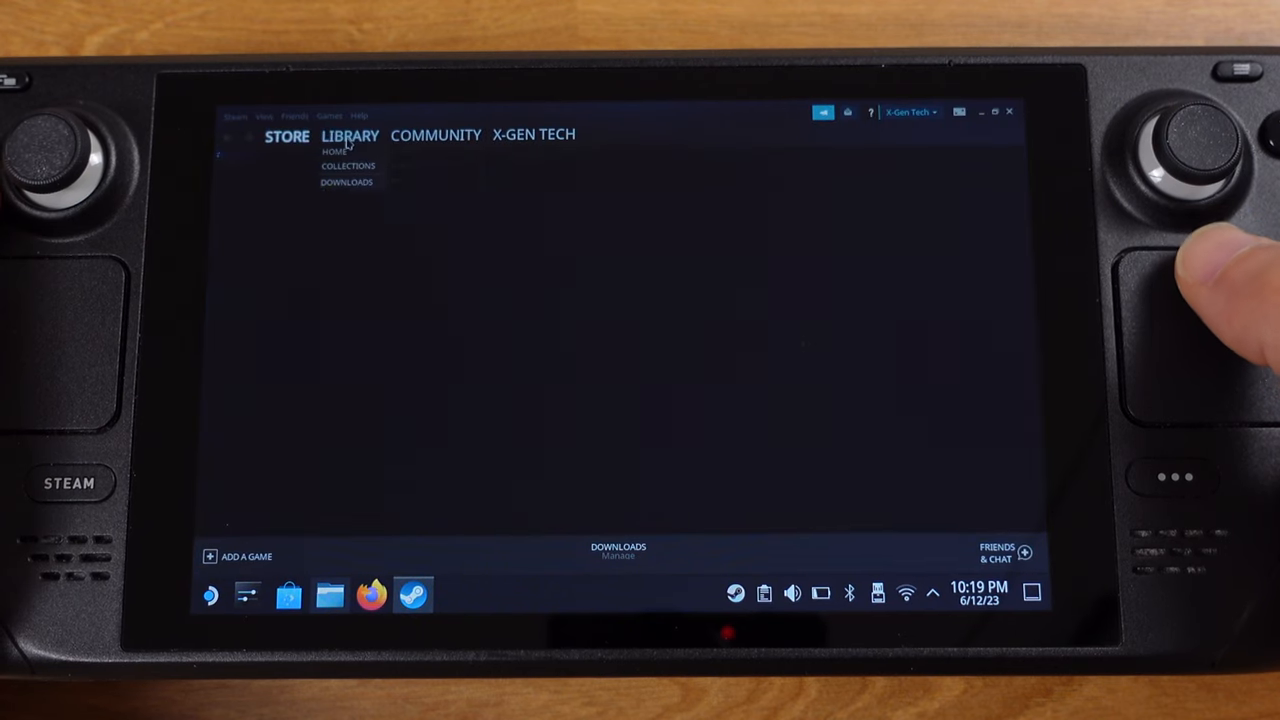
pyautogui.click(332, 152)
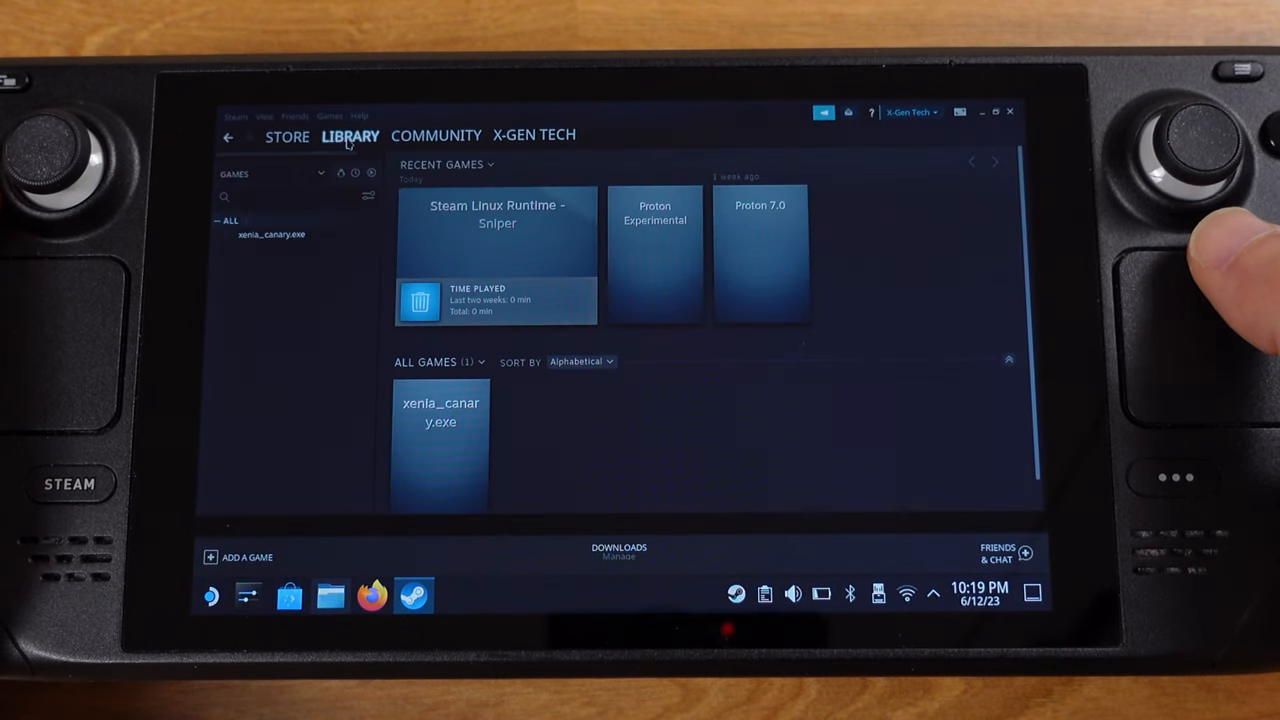
pyautogui.click(270, 234)
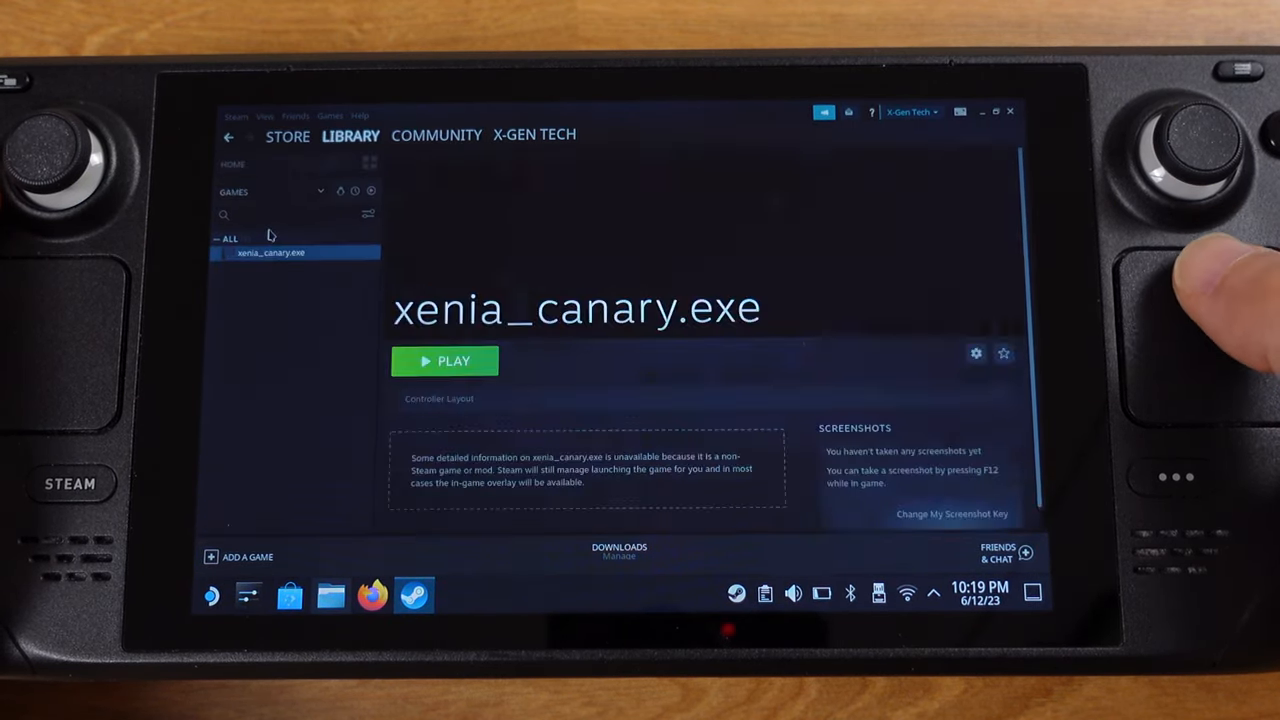
pyautogui.moveTo(856, 348)
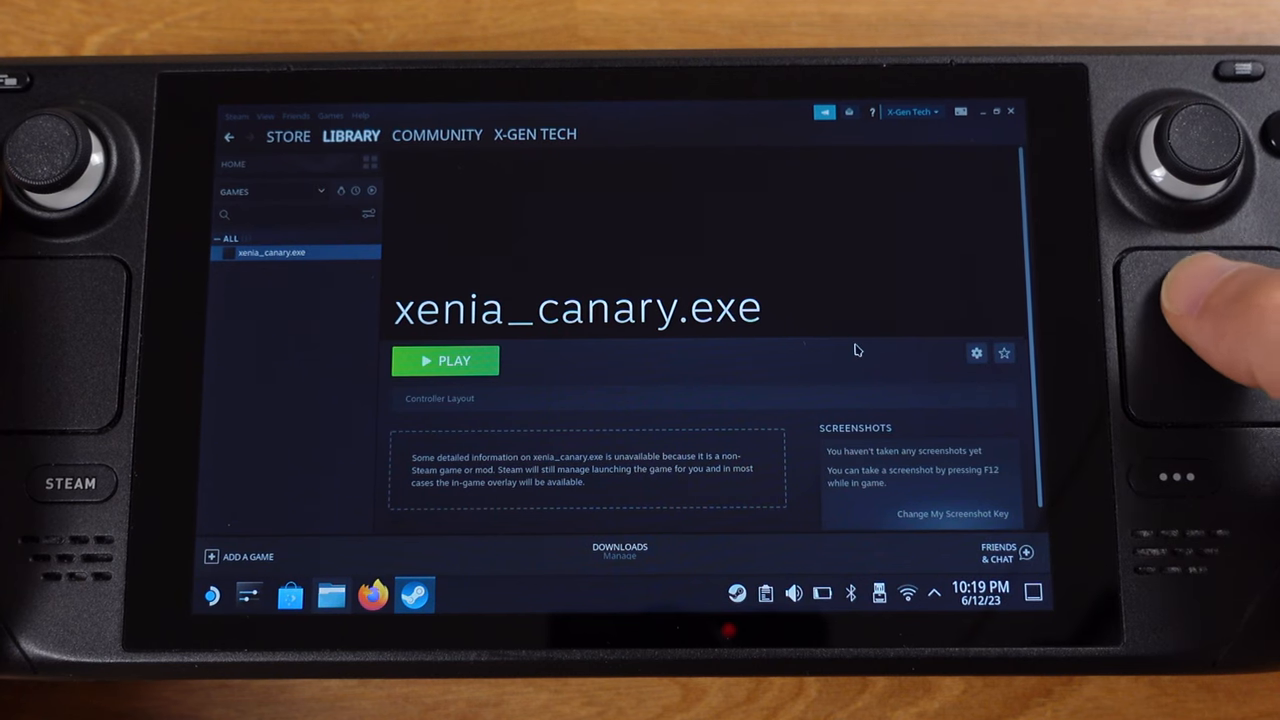
pyautogui.click(976, 352)
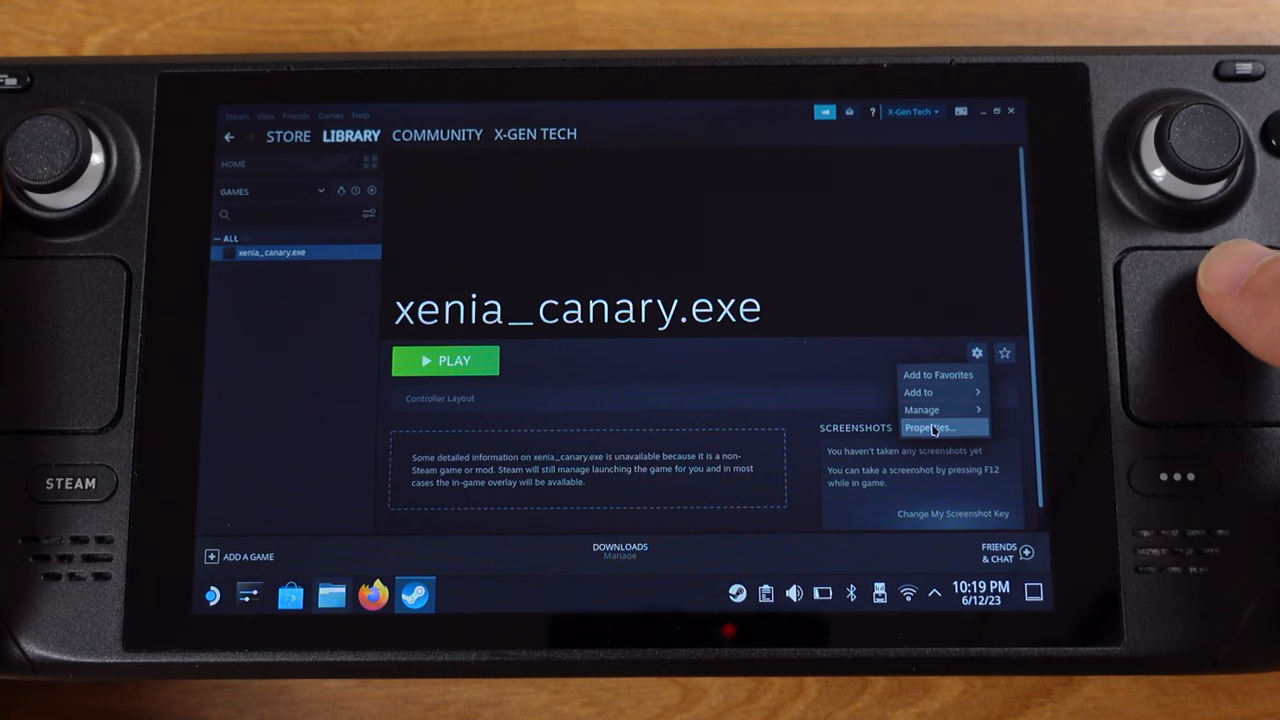
pyautogui.click(930, 428)
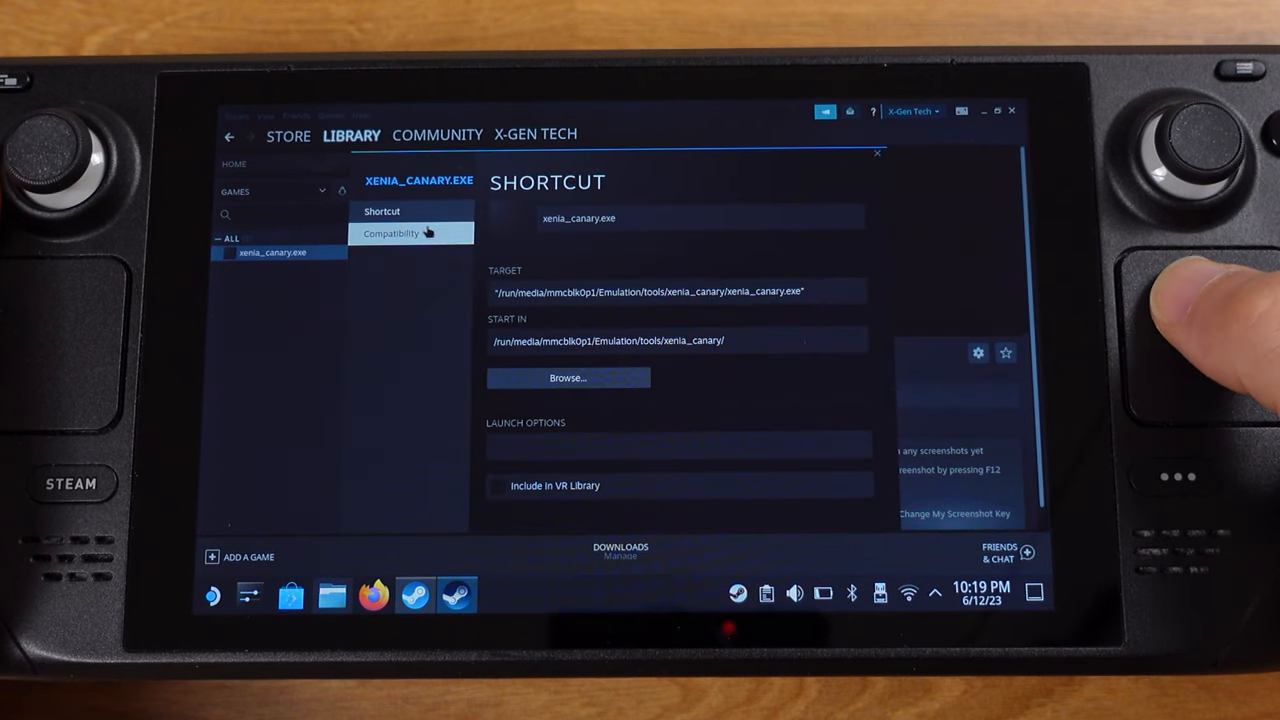
# Force Proton Experimental under Compatibility, then launch xenia_canary.exe once and stop it.
pyautogui.click(392, 232)
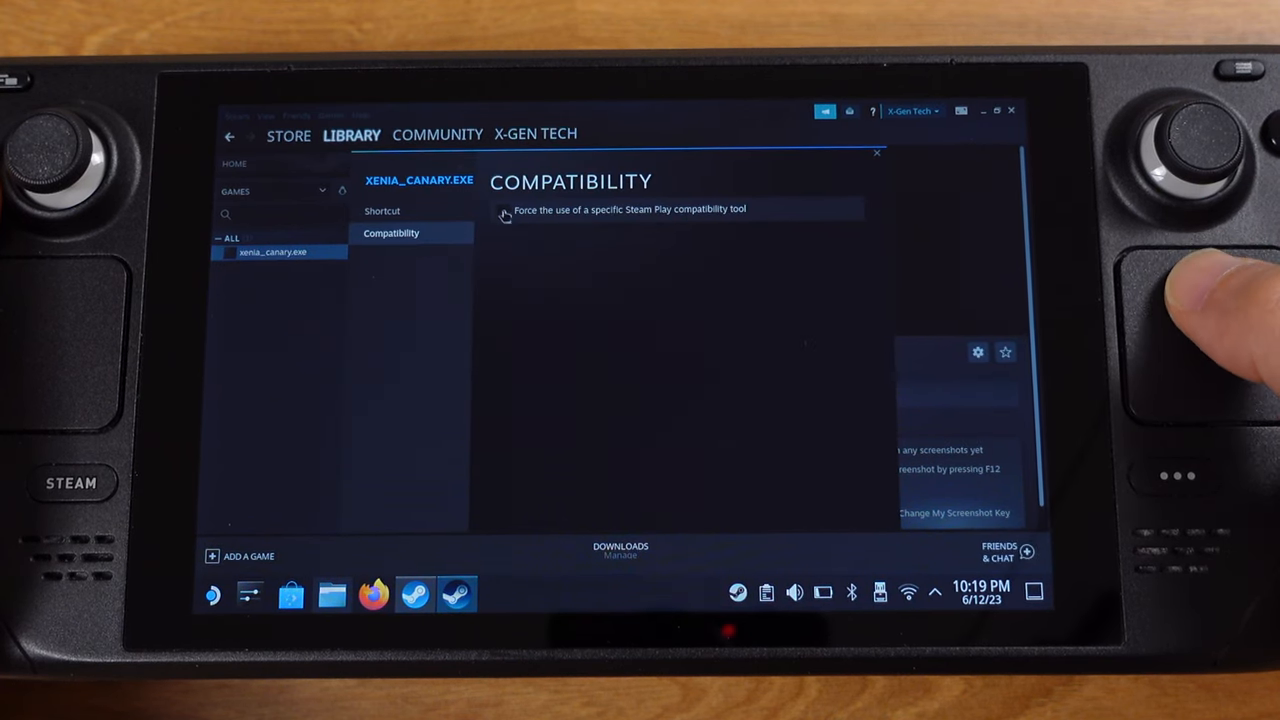
pyautogui.click(504, 210)
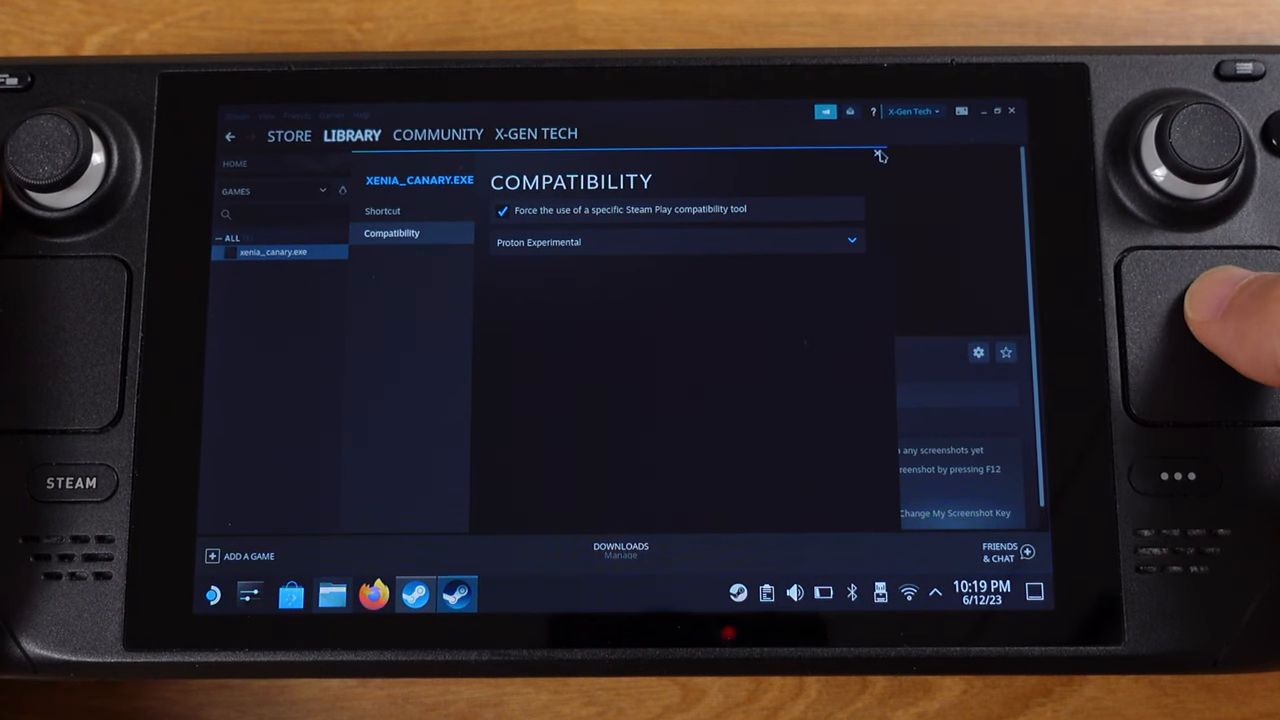
pyautogui.click(880, 156)
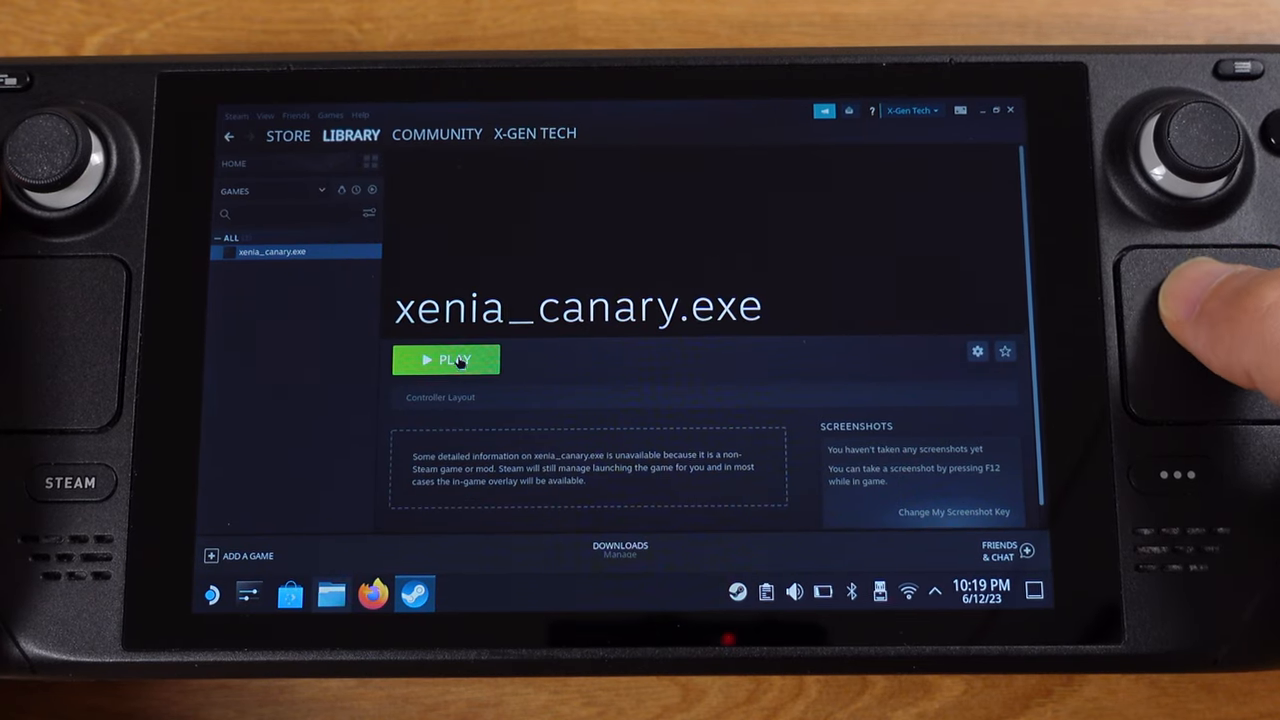
pyautogui.click(446, 360)
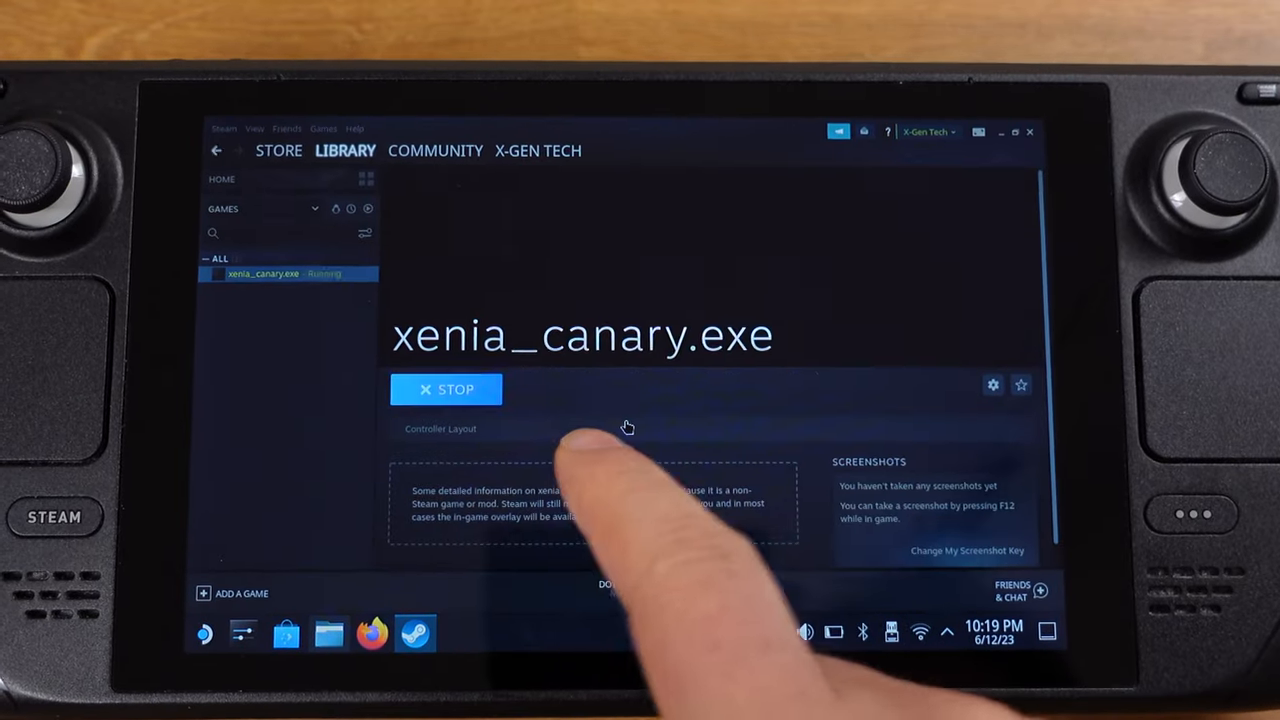
pyautogui.click(446, 388)
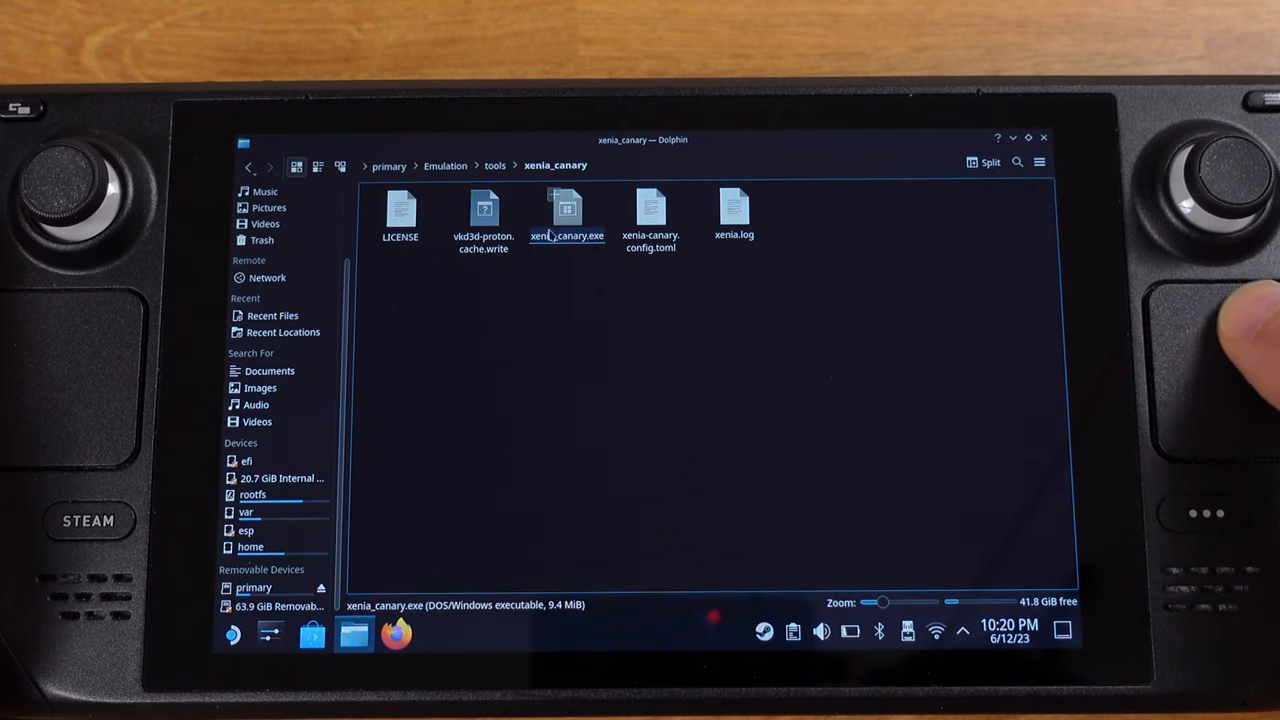
# Open the newly created xenia-canary.config.toml in the text editor.
pyautogui.click(650, 216)
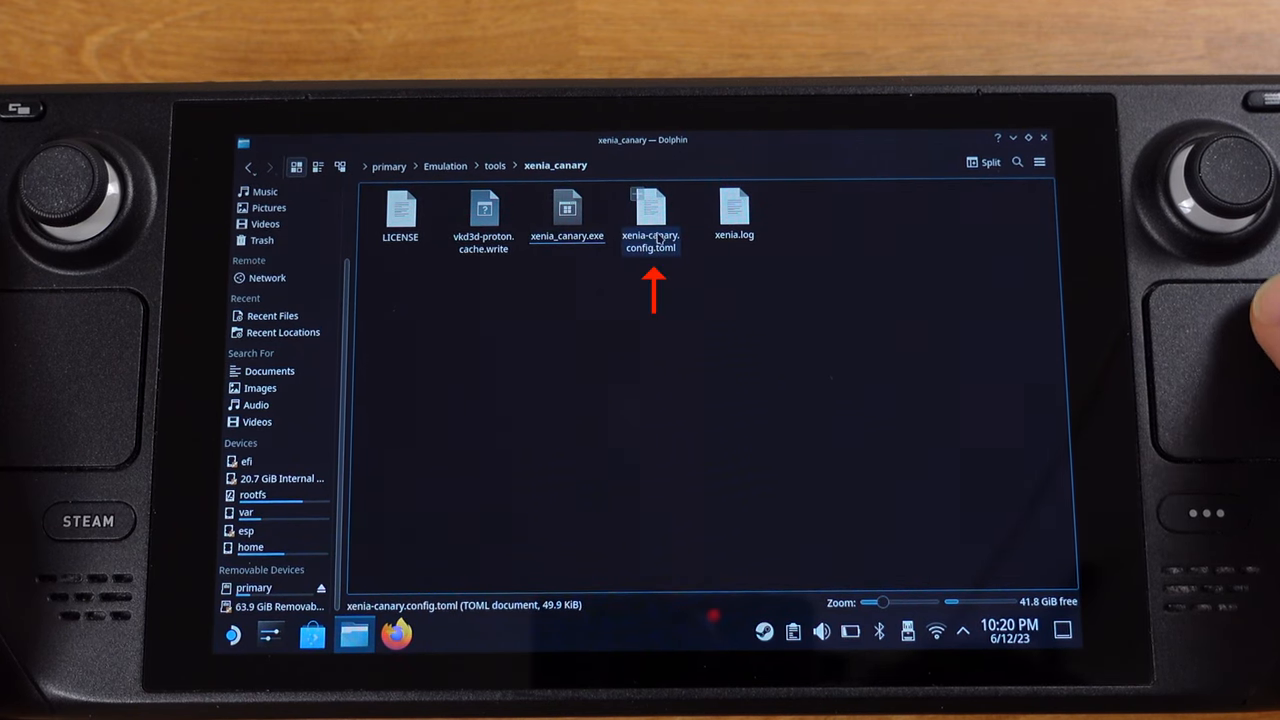
pyautogui.click(650, 212)
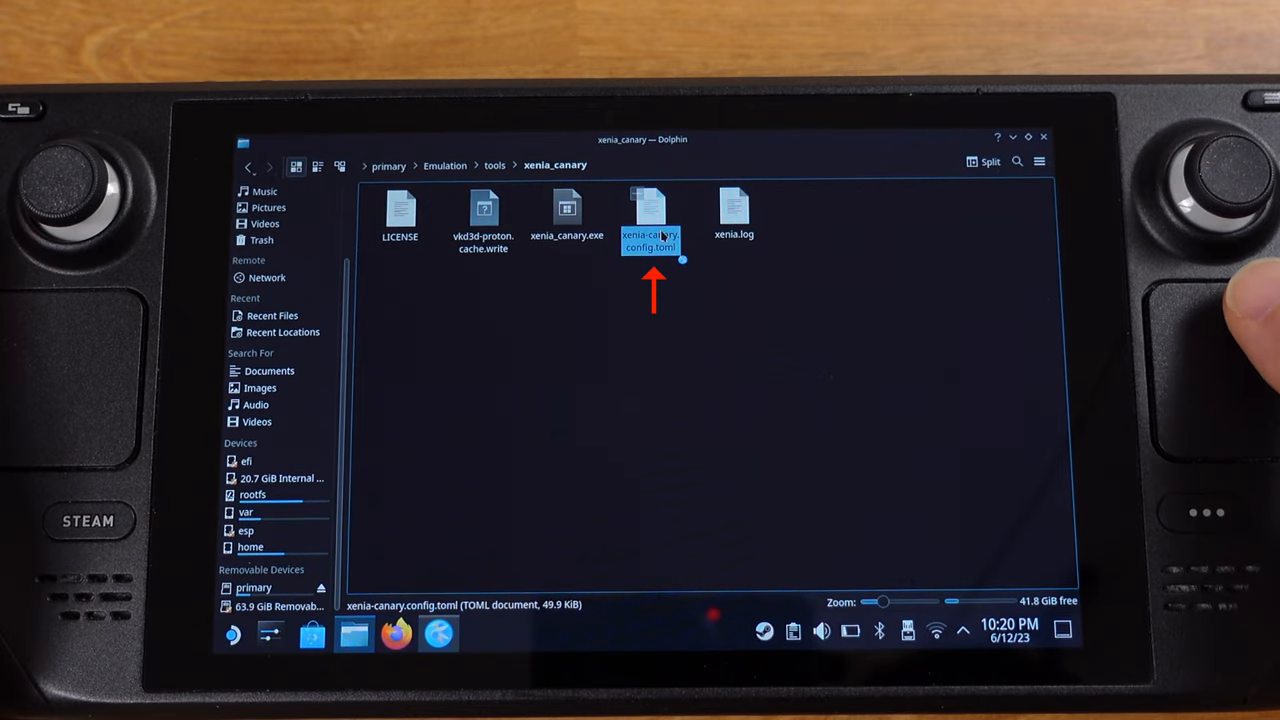
pyautogui.doubleClick(650, 210)
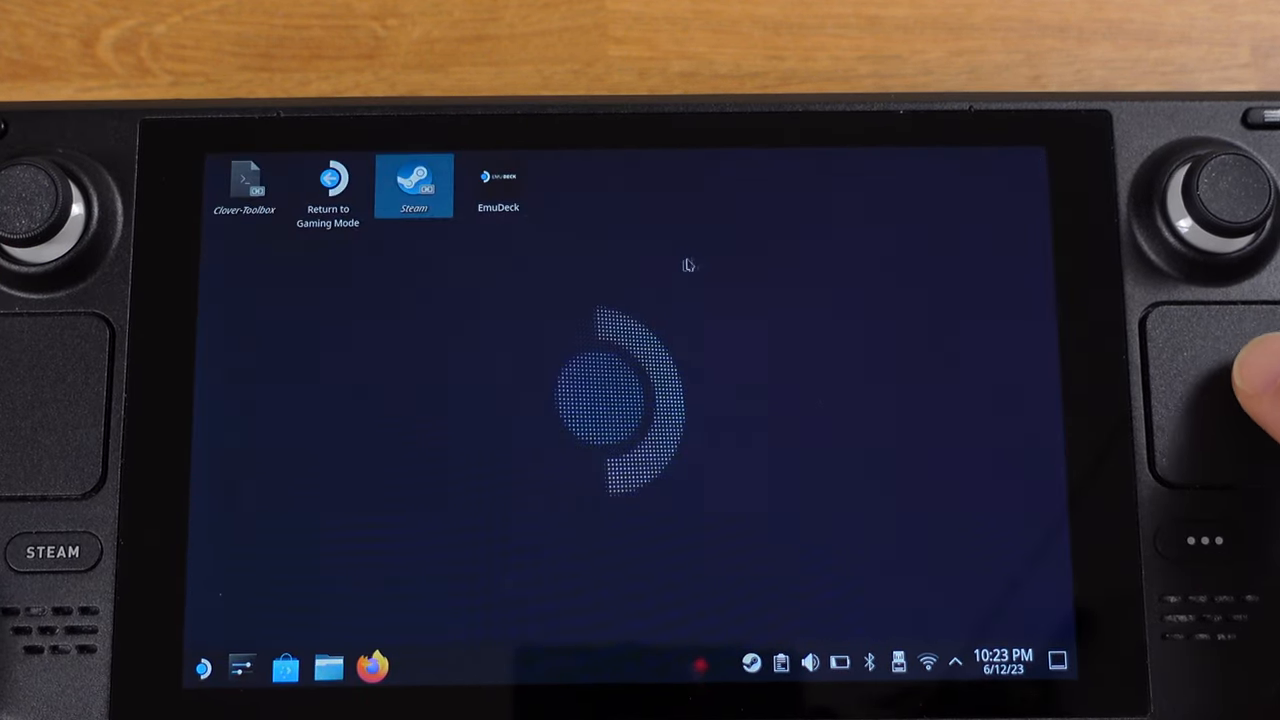
# Launch EmuDeck's Steam ROM Manager and set its theme to Classic in General Settings.
pyautogui.doubleClick(498, 184)
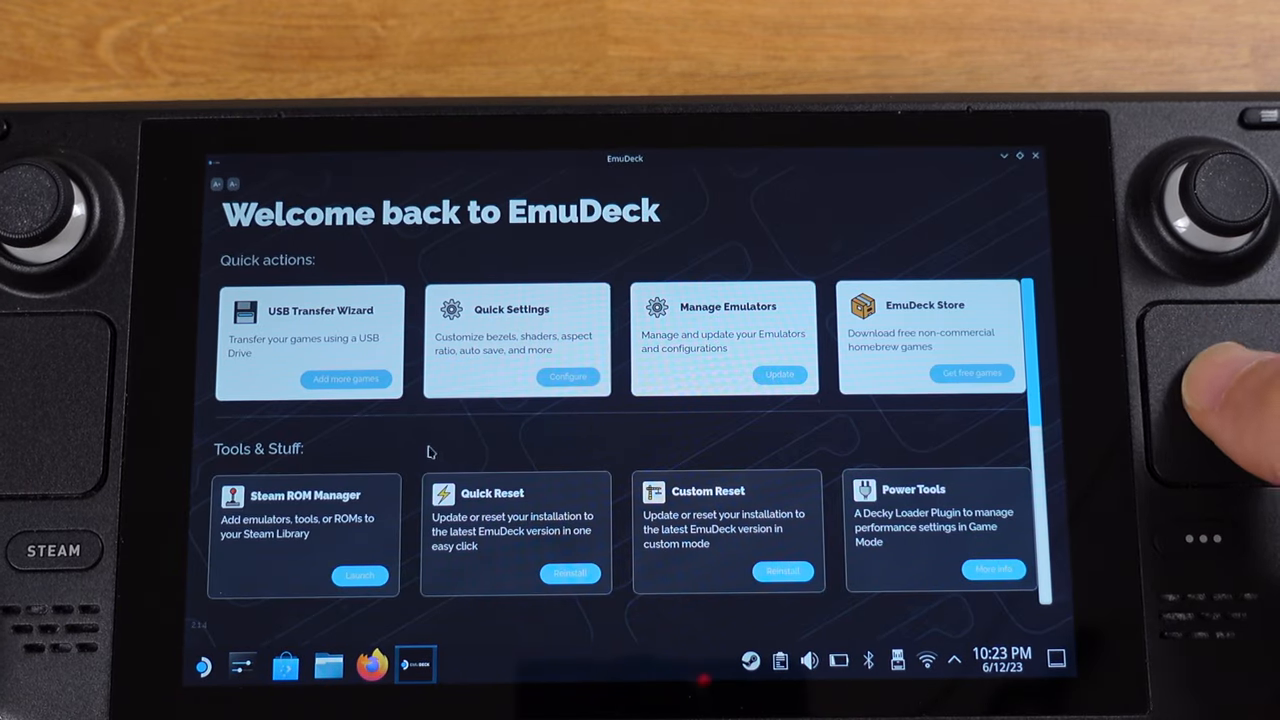
pyautogui.moveTo(772, 494)
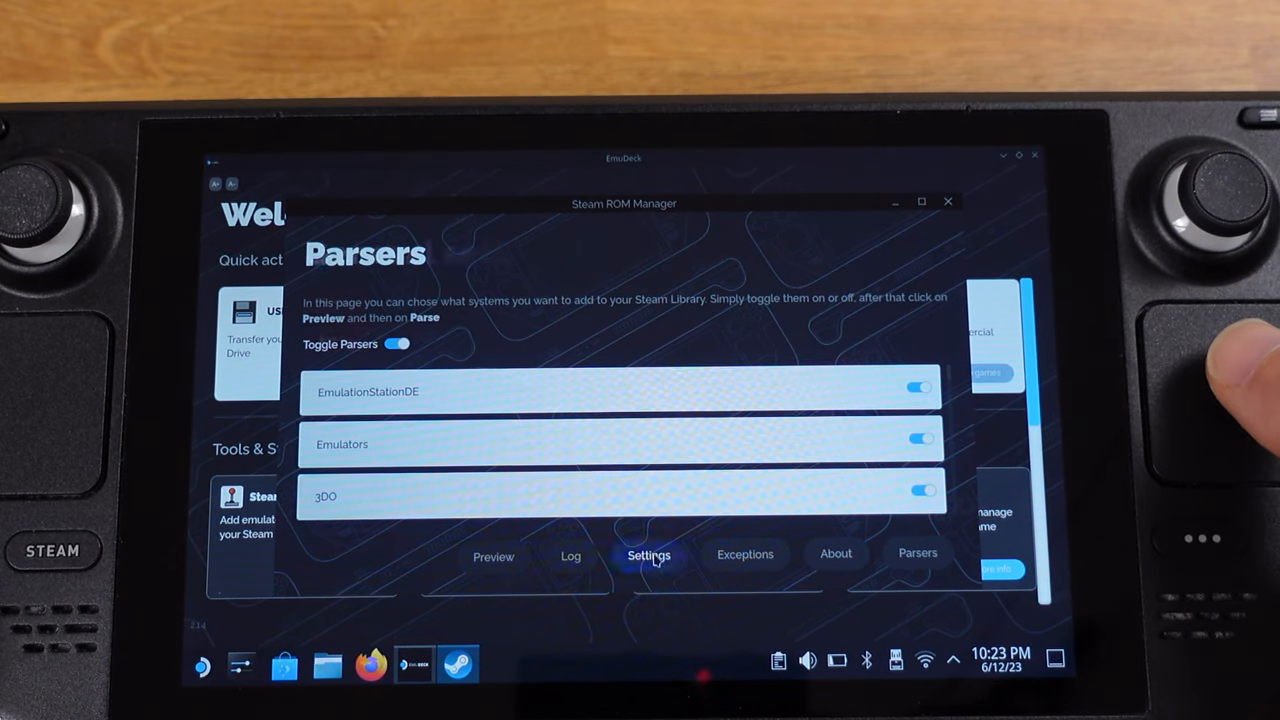
pyautogui.click(648, 556)
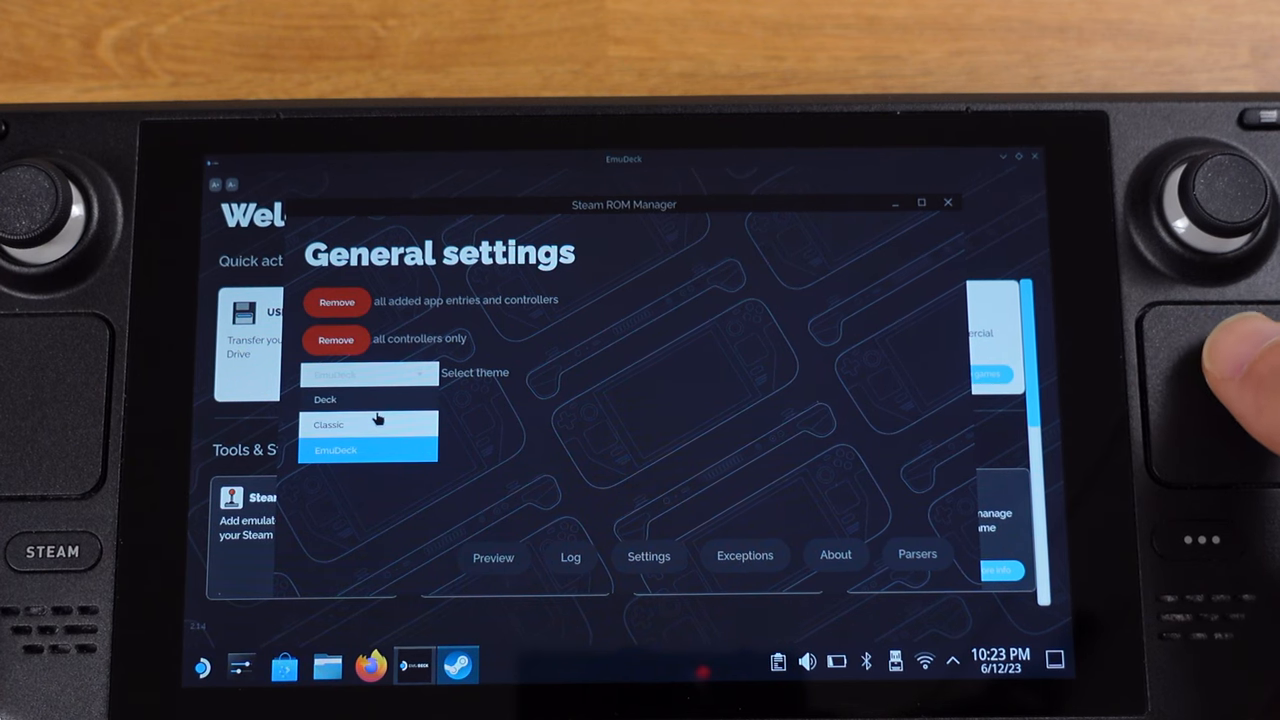
pyautogui.click(368, 424)
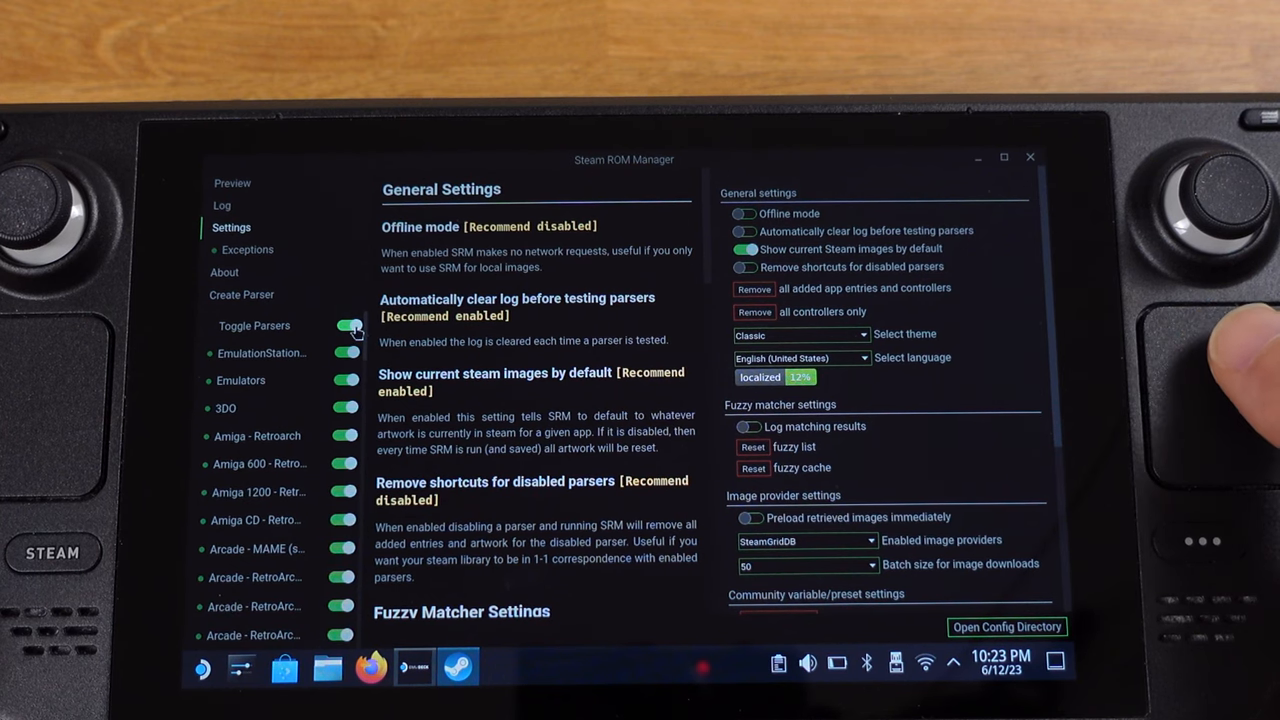
# Disable all parsers, enable both Microsoft Xbox 360 - Xenia parsers and open the first one's configuration.
pyautogui.click(348, 324)
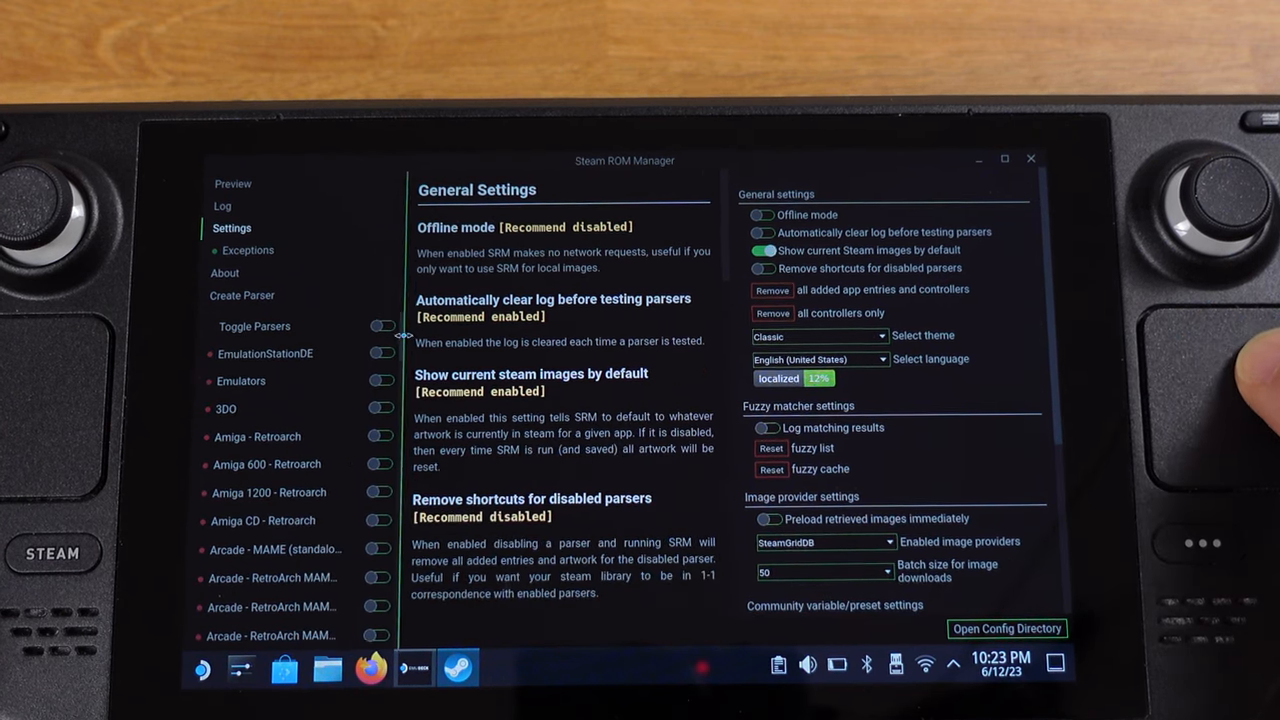
pyautogui.scroll(-3)
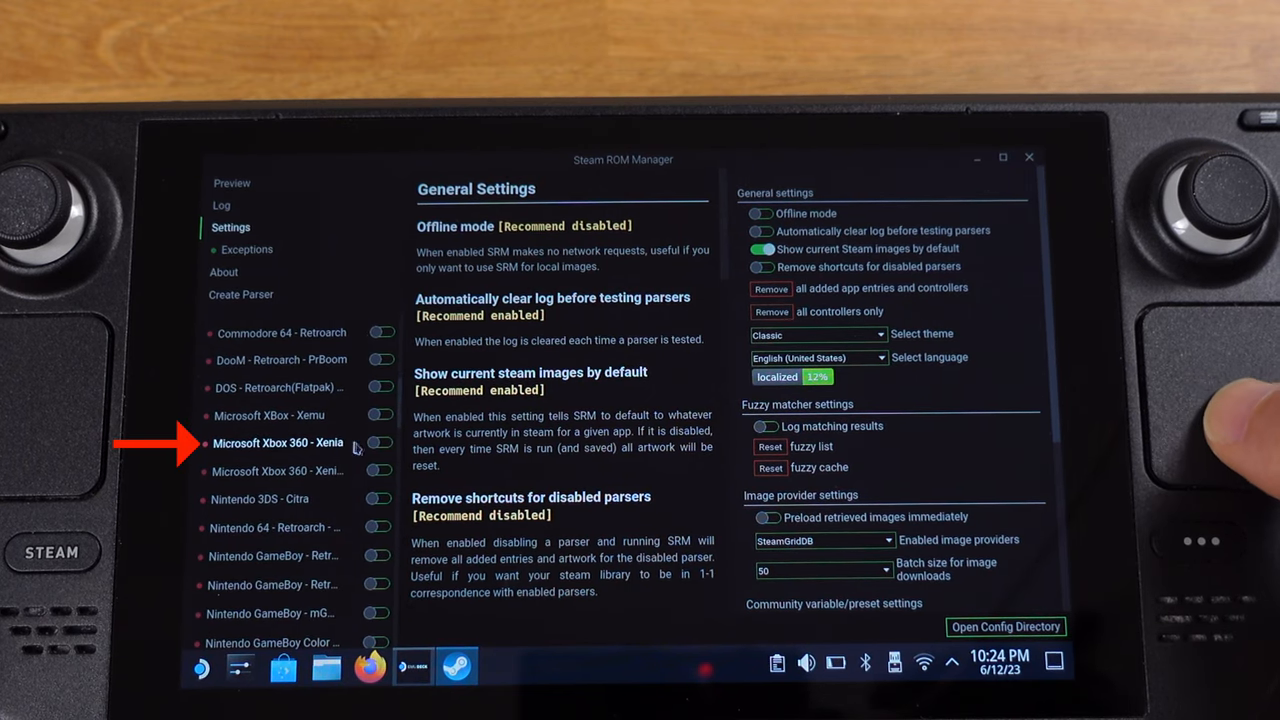
pyautogui.click(380, 444)
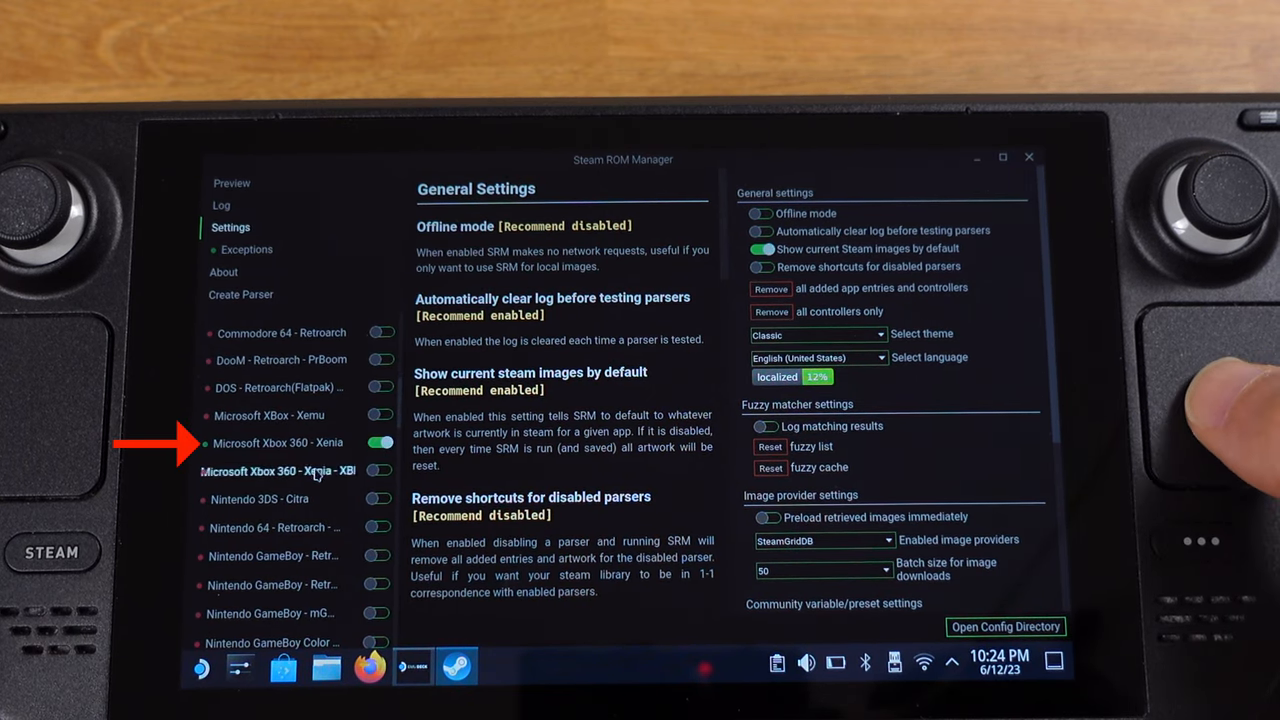
pyautogui.click(380, 472)
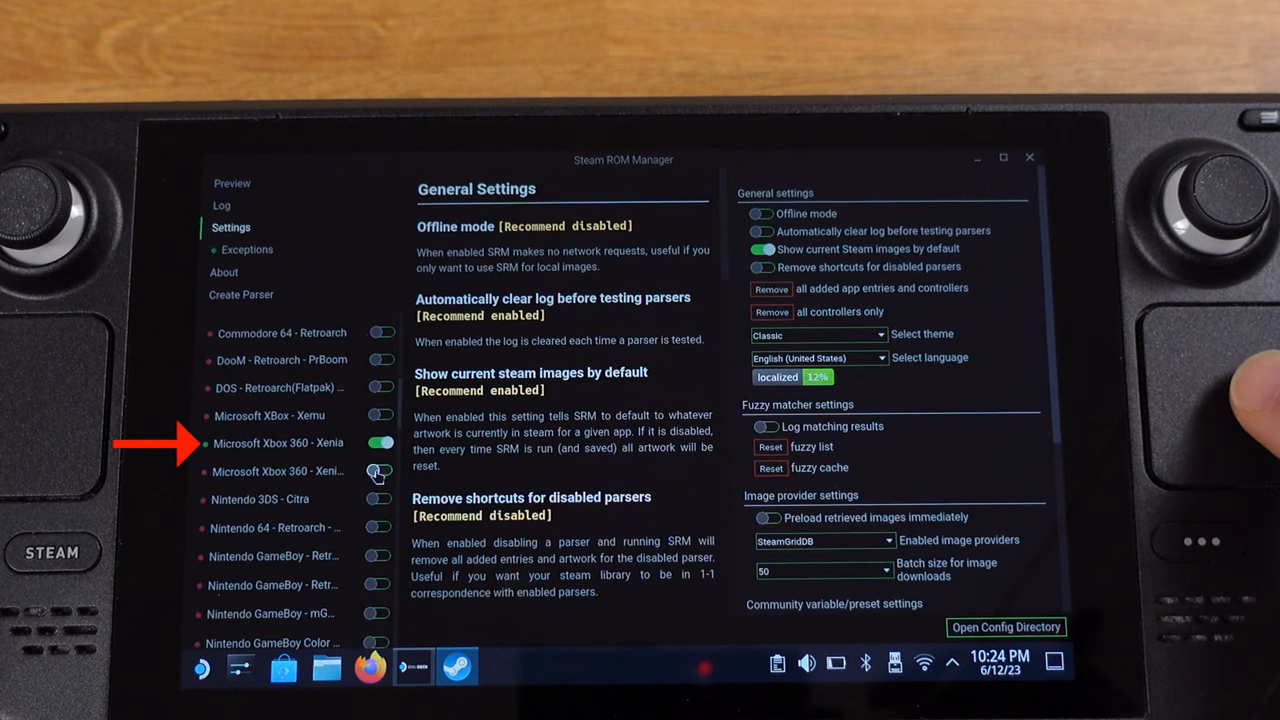
pyautogui.click(380, 472)
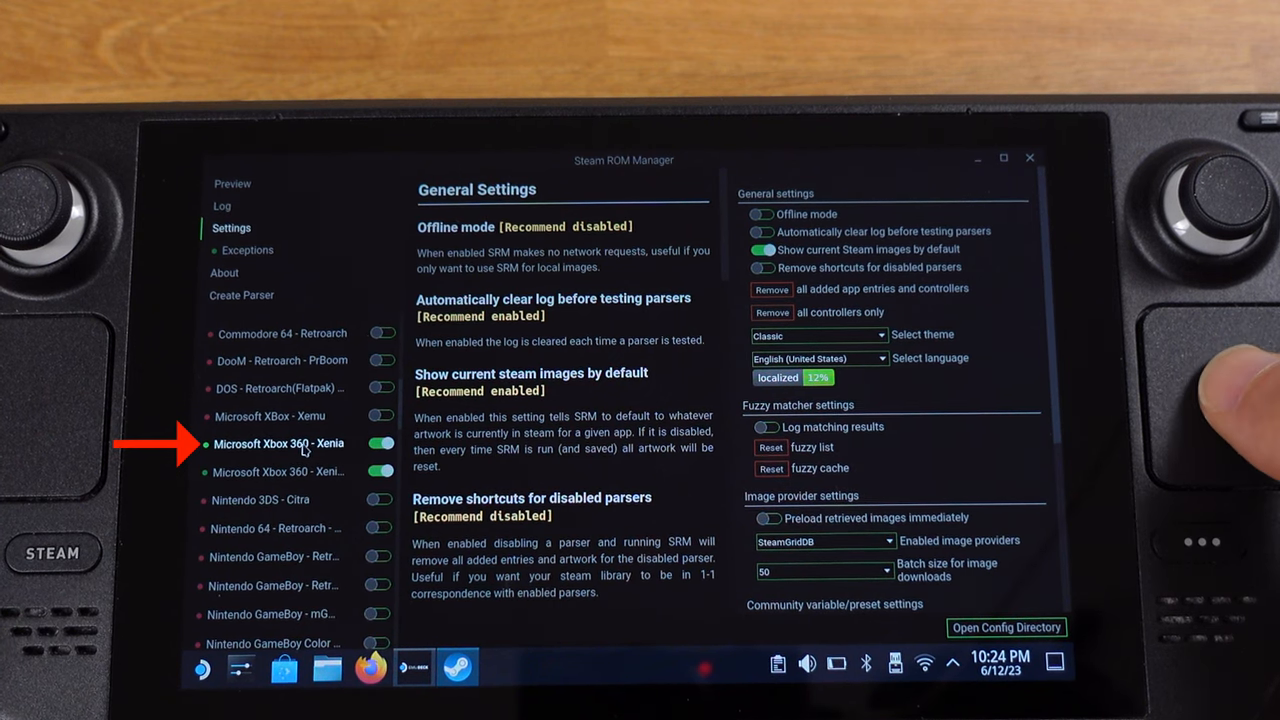
pyautogui.click(280, 444)
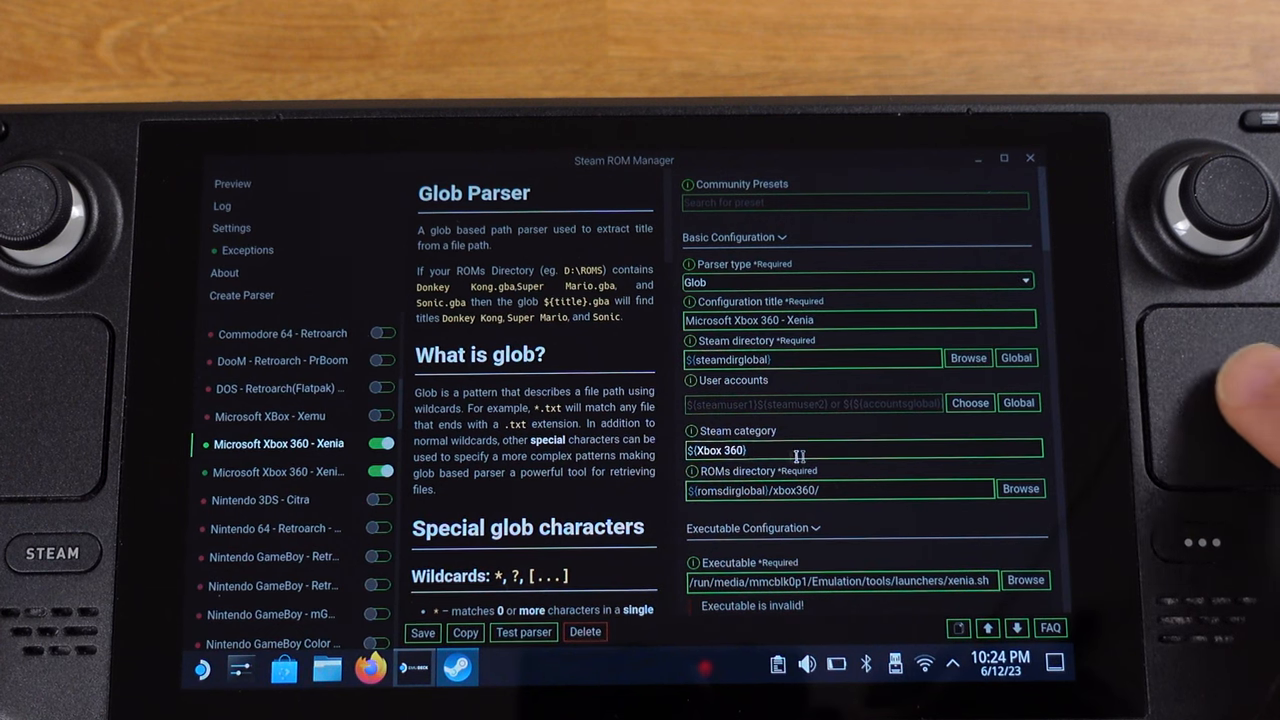
# Point the parser's Executable to xenia_canary.exe in Emulation/tools/xenia_canary.
pyautogui.scroll(-3)
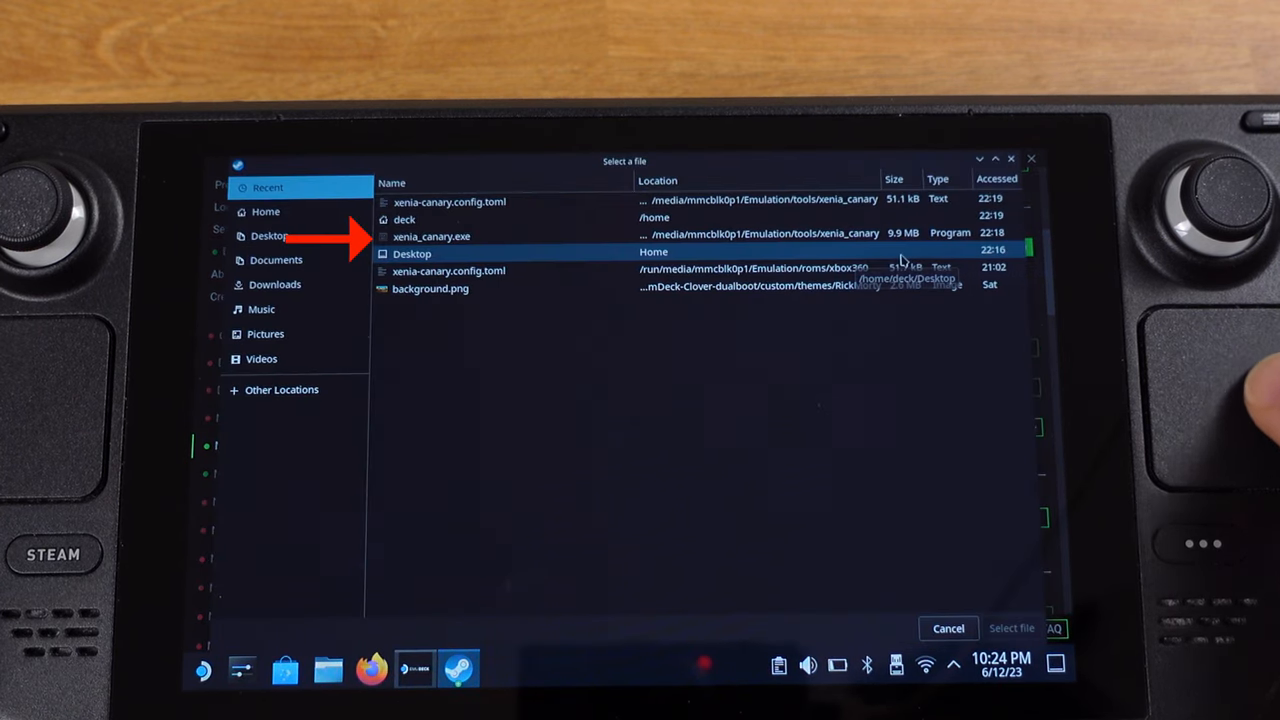
pyautogui.click(432, 236)
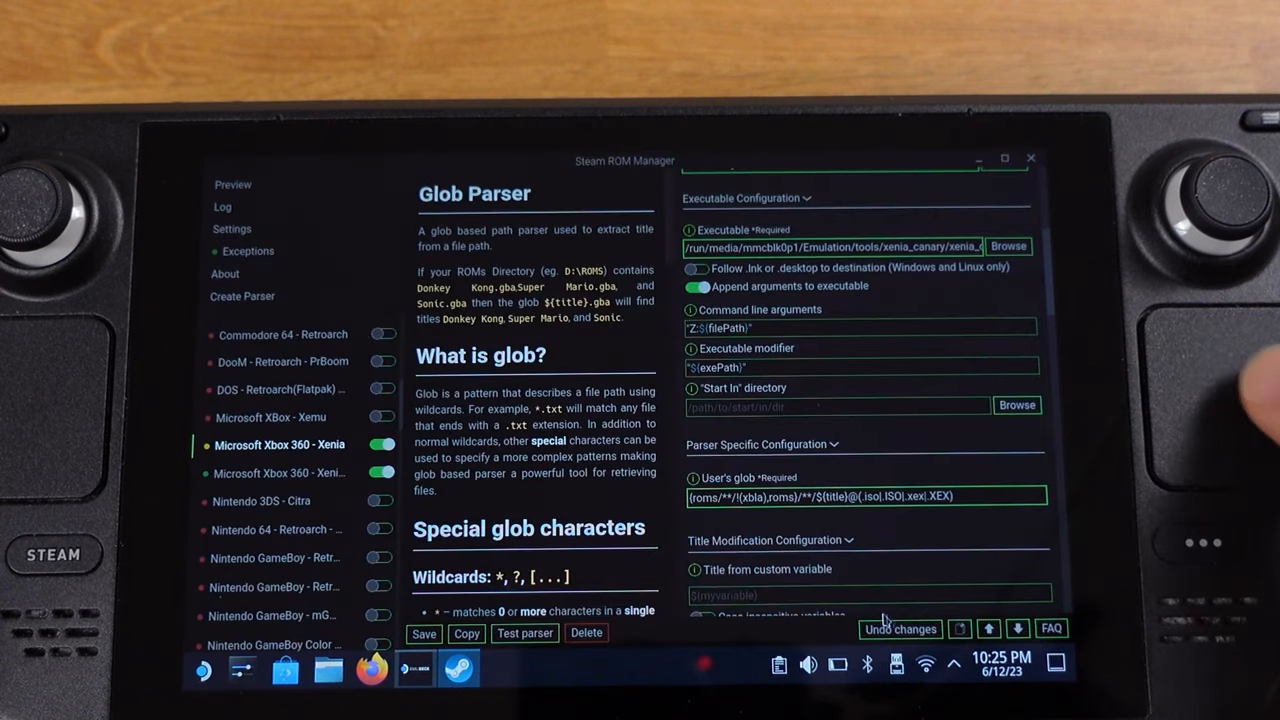
pyautogui.click(424, 632)
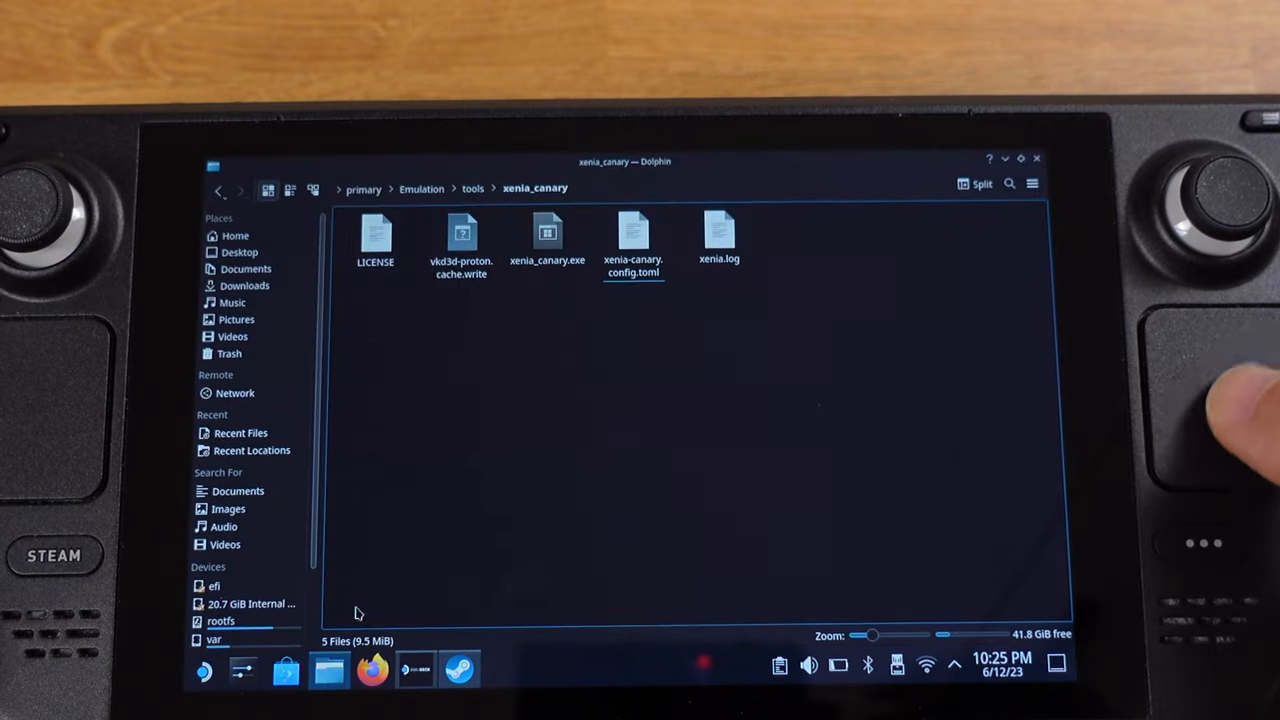
# Browse into Emulation/roms/xbox360 and its roms subfolder to confirm the game location.
pyautogui.scroll(-3)
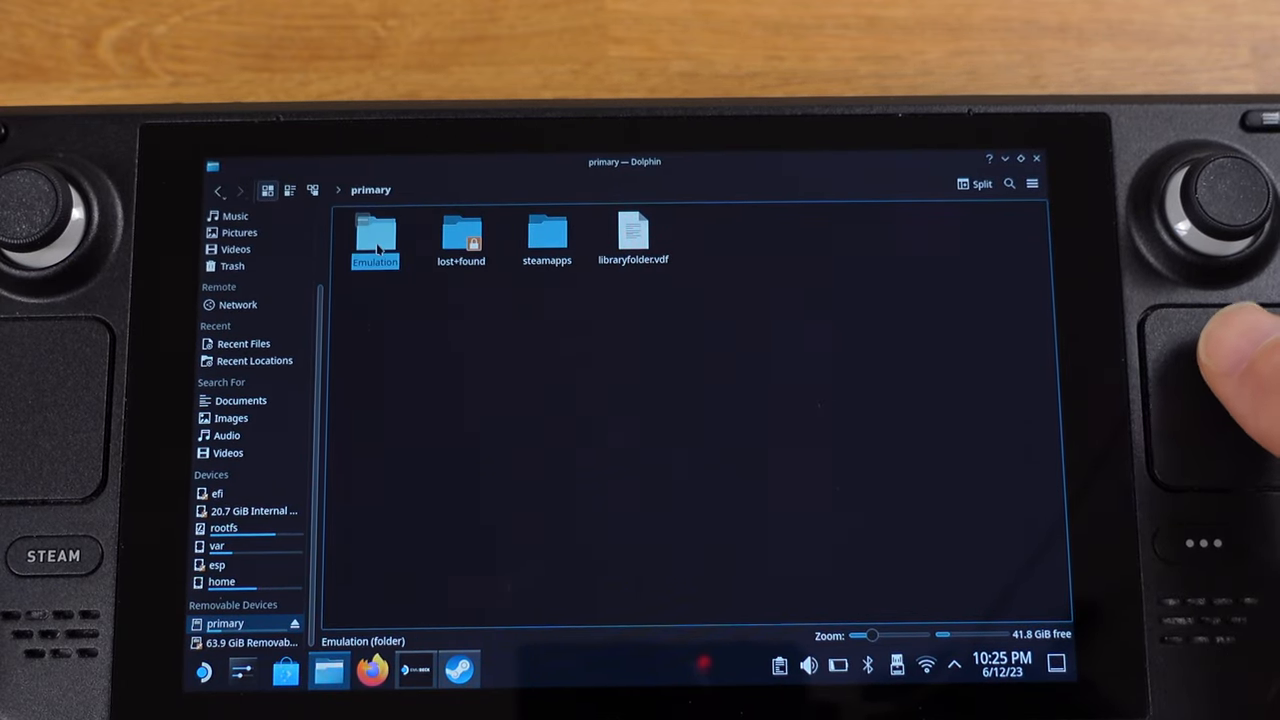
pyautogui.doubleClick(376, 236)
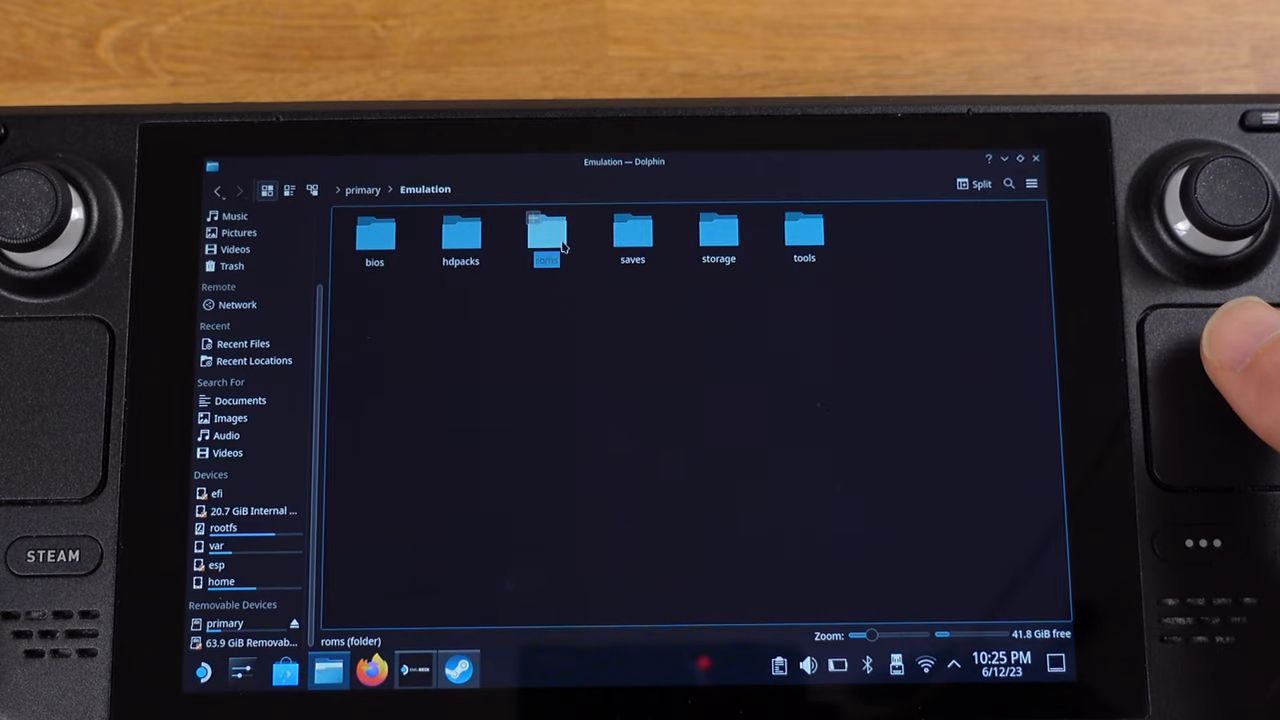
pyautogui.doubleClick(546, 236)
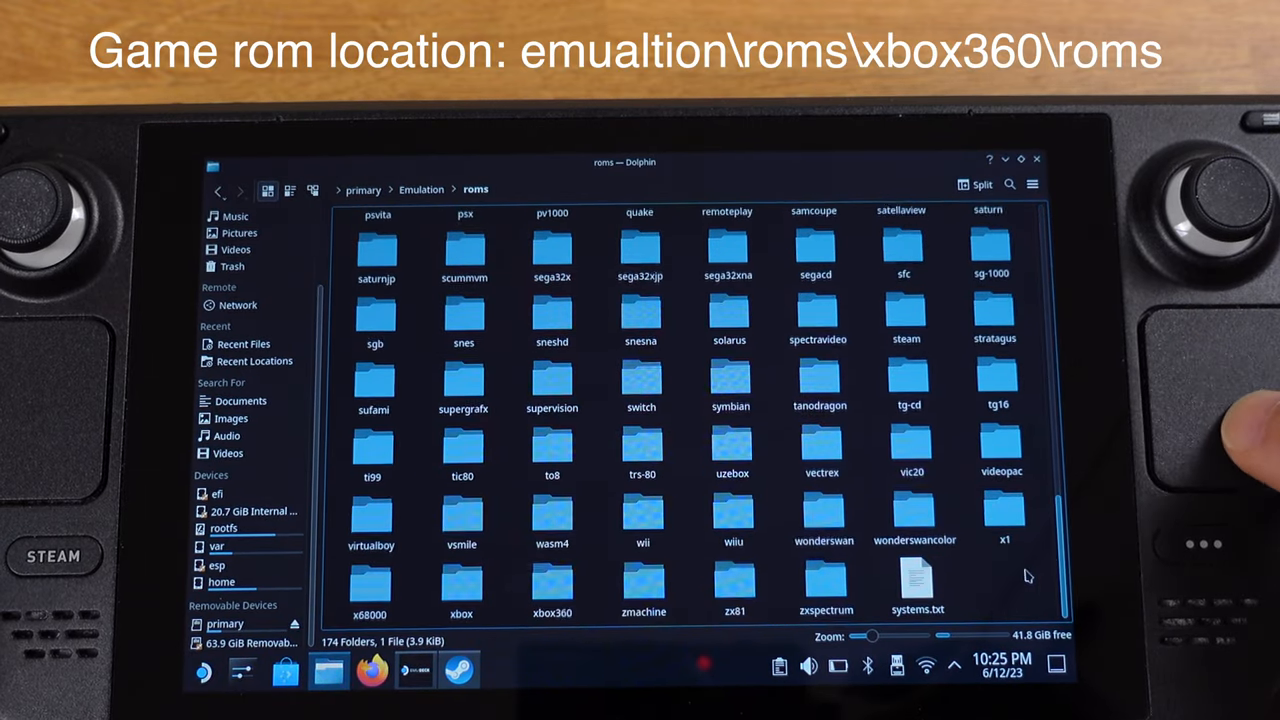
pyautogui.doubleClick(552, 584)
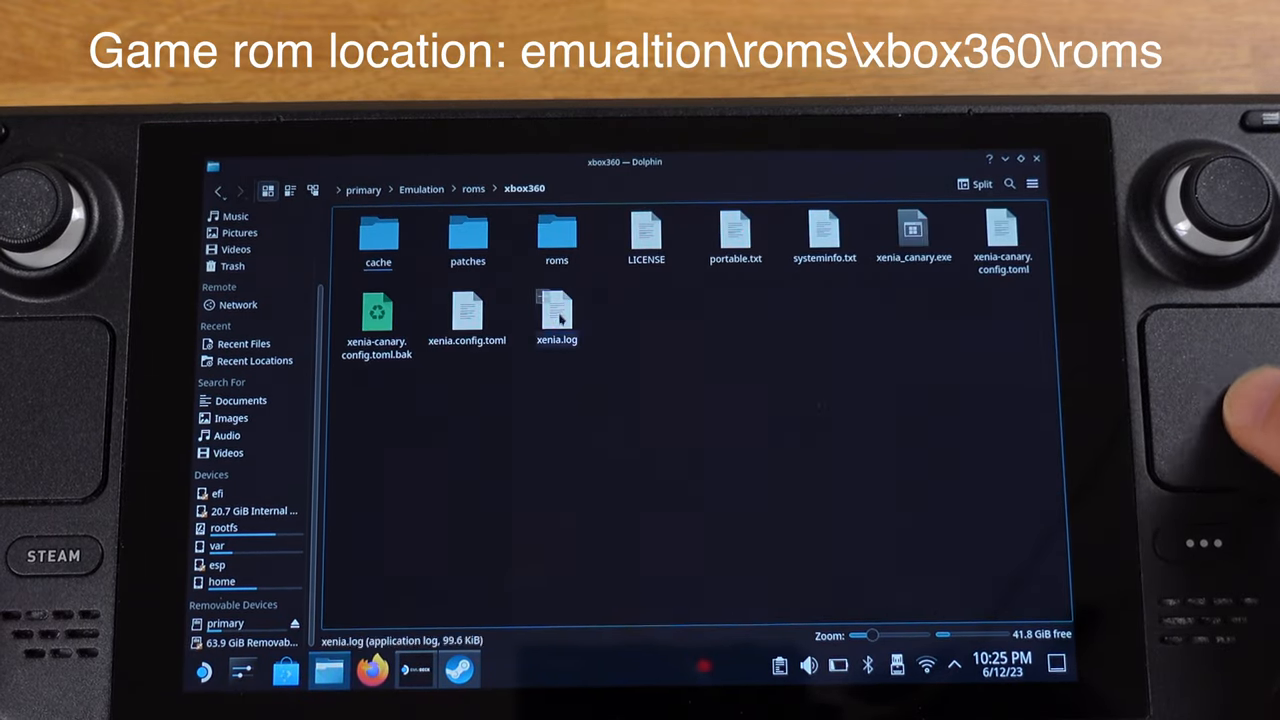
pyautogui.doubleClick(556, 232)
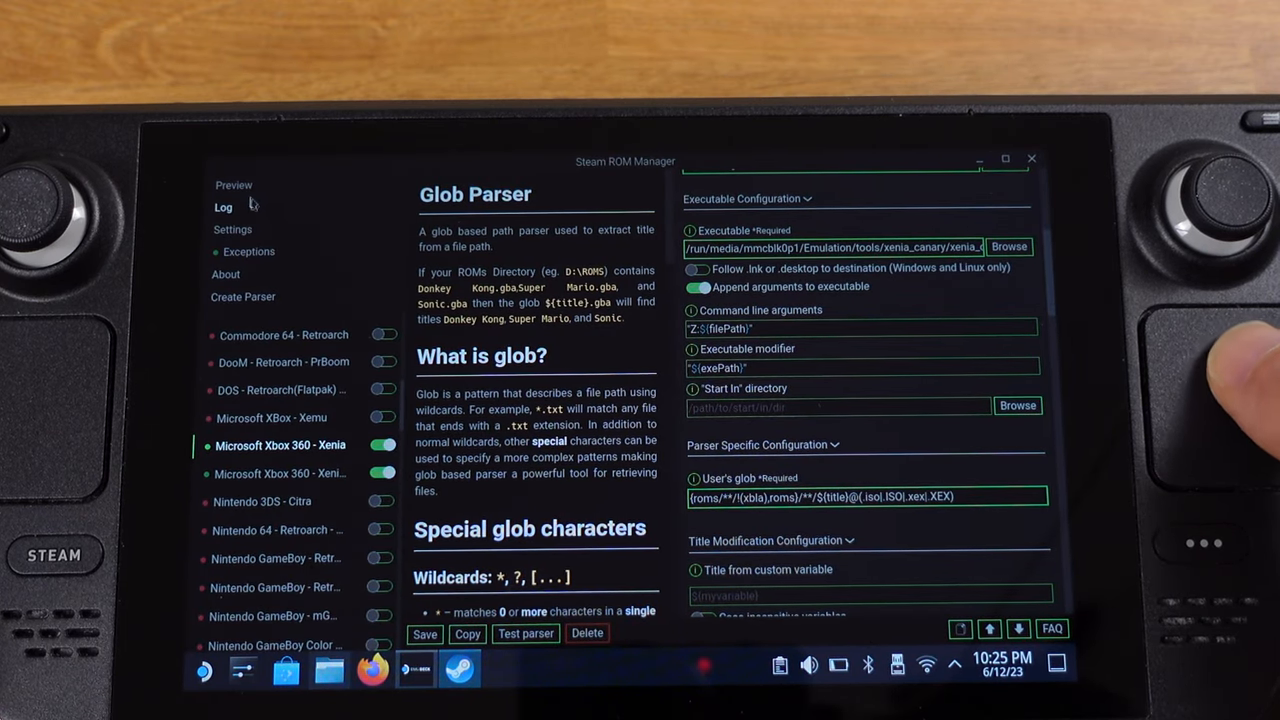
# Parse the Xbox 360 roms, save Red Dead Redemption with cover art to Steam, and exit the manager.
pyautogui.click(234, 184)
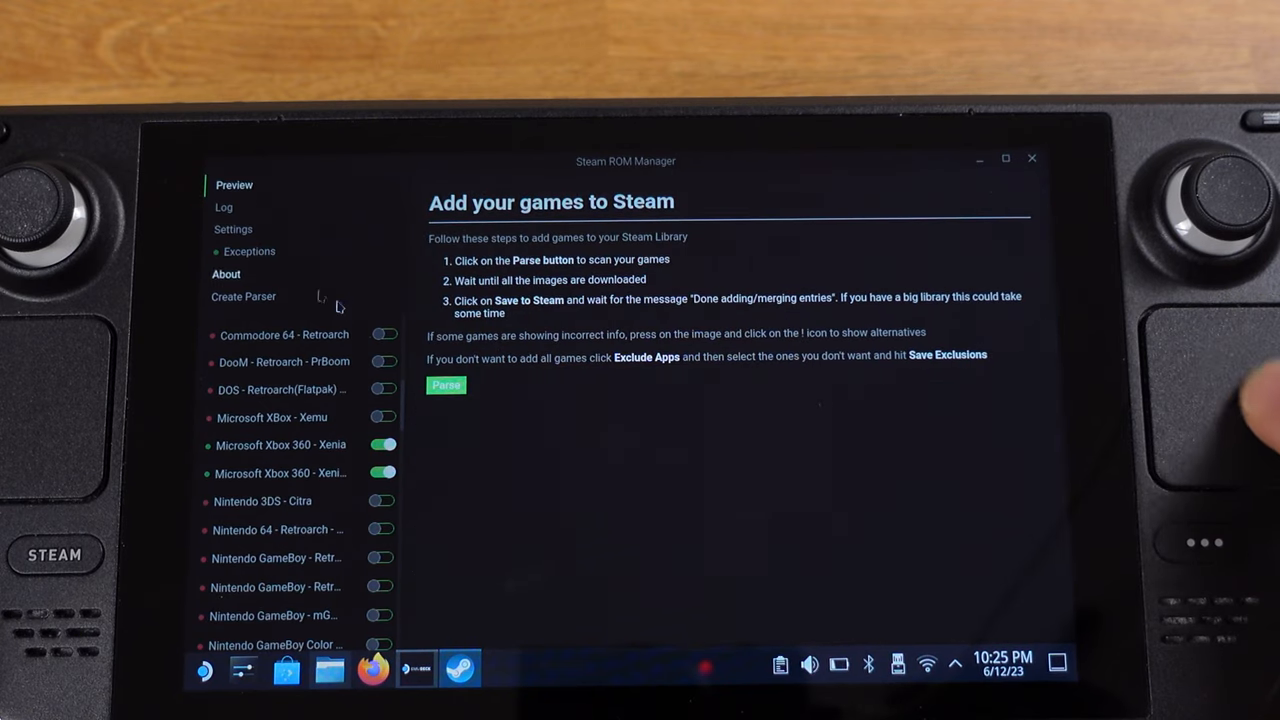
pyautogui.click(446, 384)
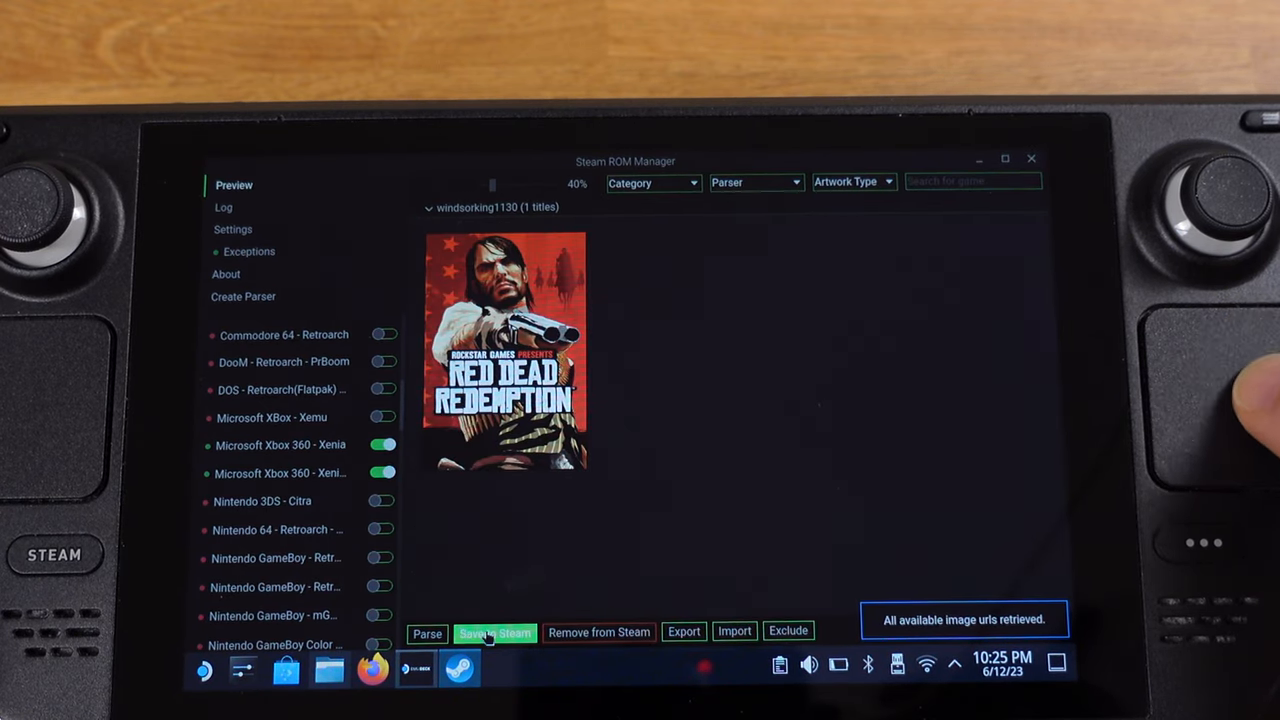
pyautogui.click(494, 632)
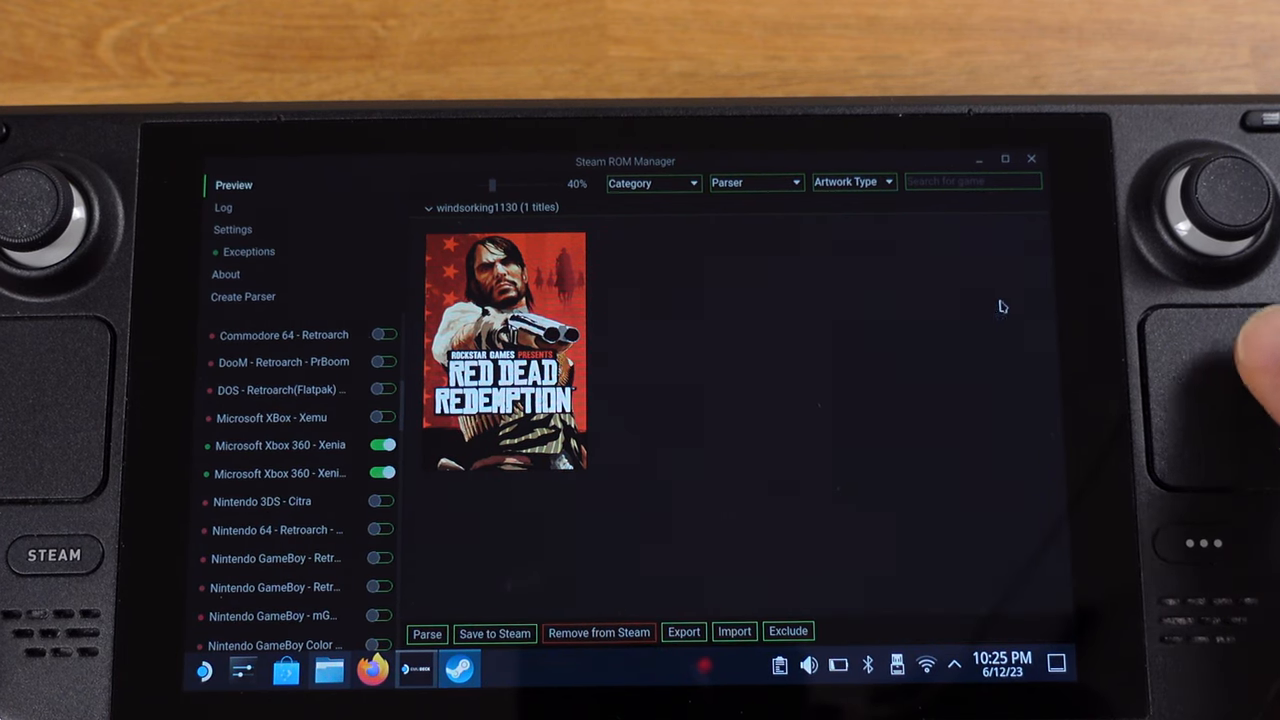
pyautogui.click(416, 668)
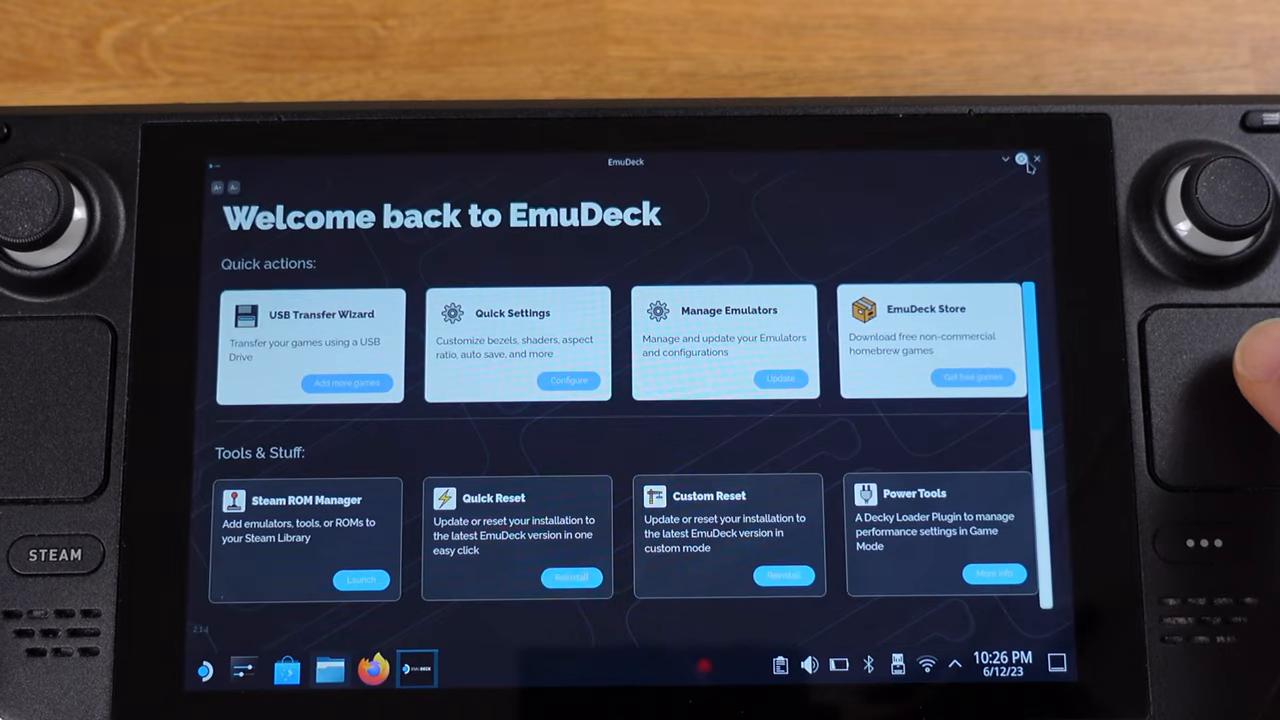
# Return to Gaming Mode and enable Force compatibility tool for Red Dead Redemption's shortcut.
pyautogui.click(1036, 160)
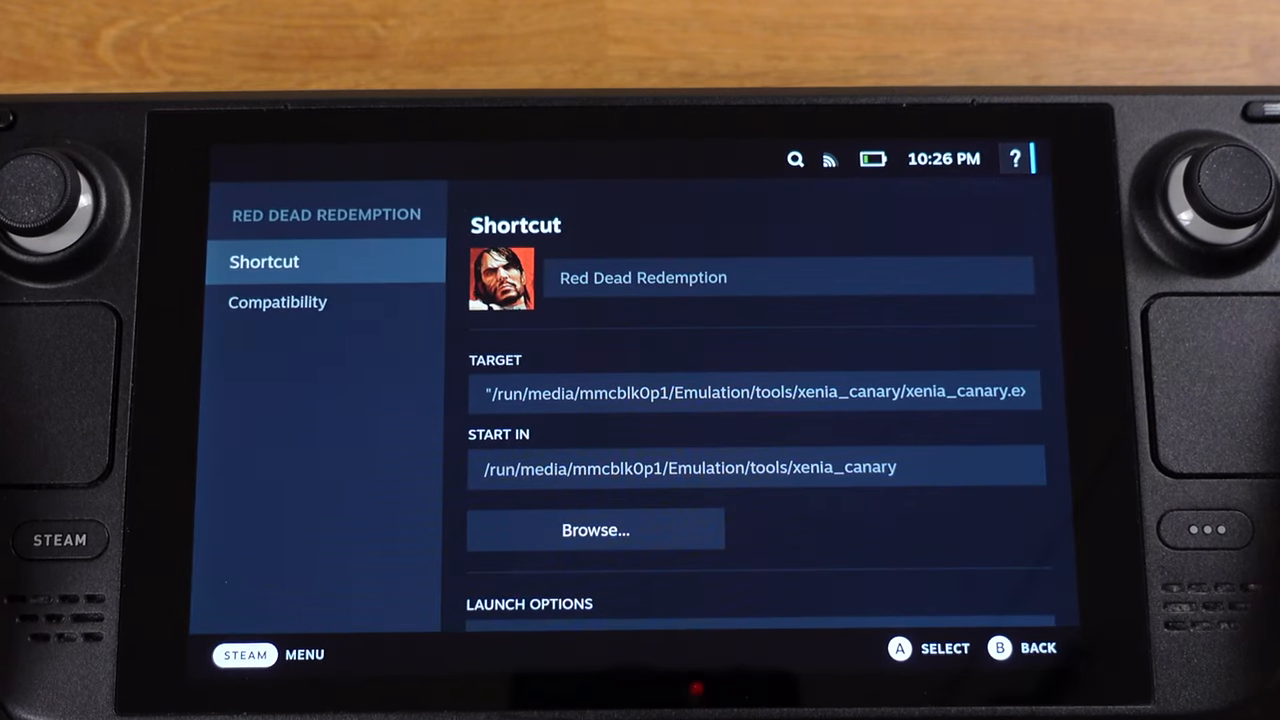
pyautogui.click(278, 302)
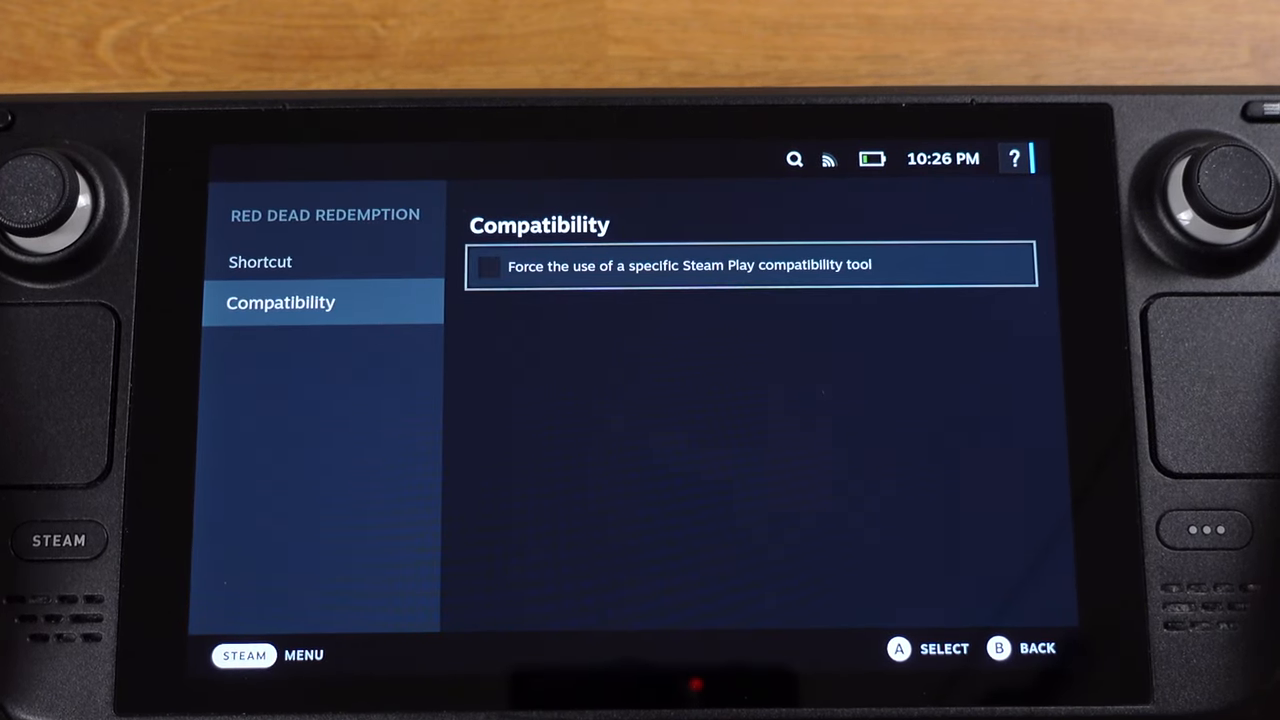
pyautogui.click(488, 264)
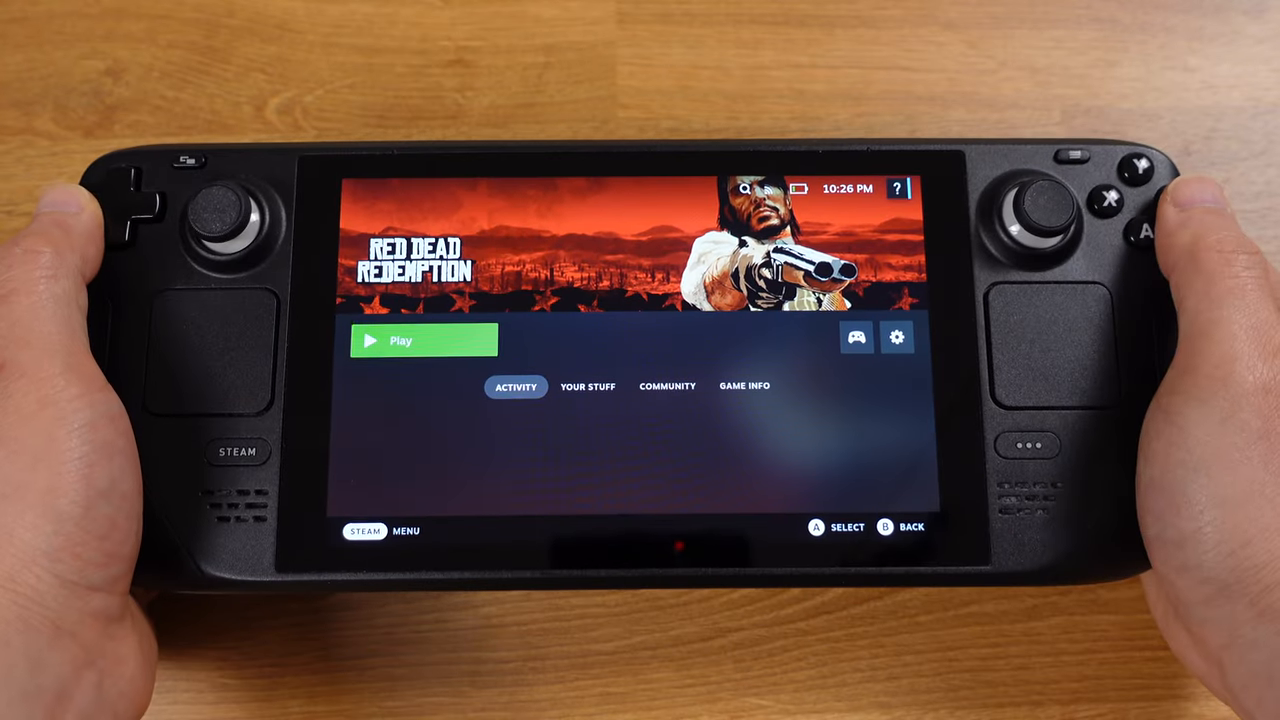
# Launch Red Dead Redemption through Xenia to reach its Press START title screen.
pyautogui.click(424, 340)
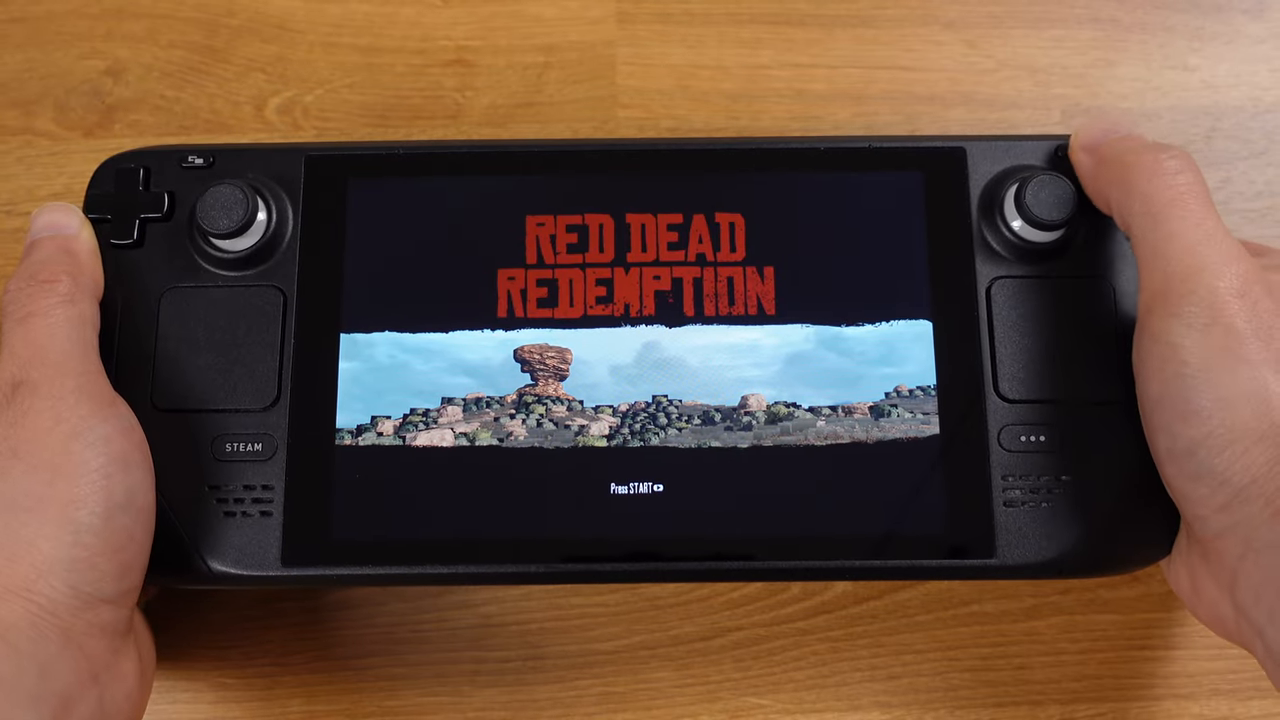